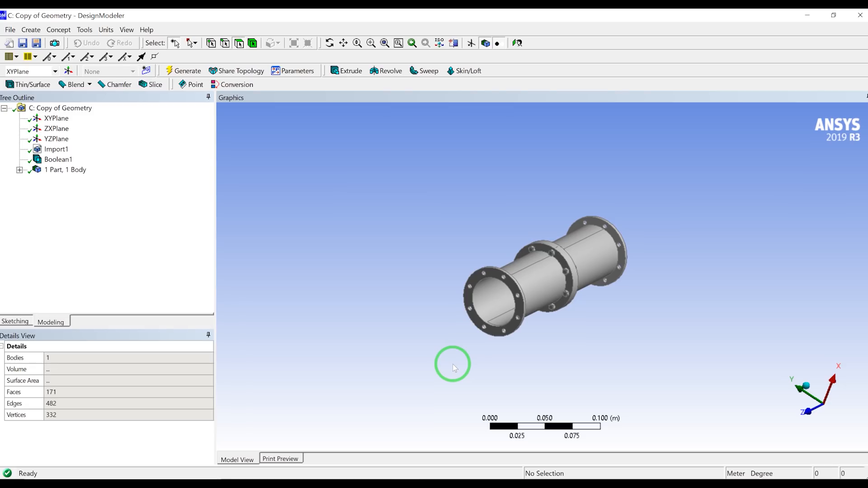
mouse_move(457, 380)
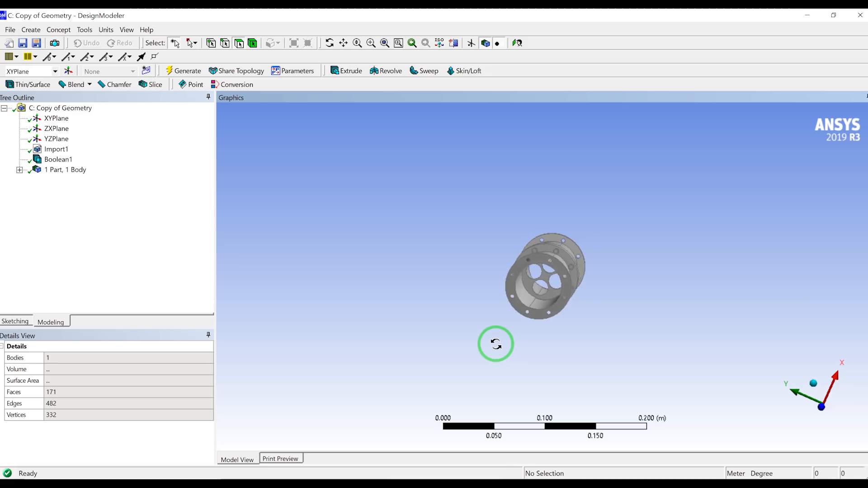
Start a new plane and set its type to From Circle/Ellipse.
left_click_drag(495, 343, 489, 347)
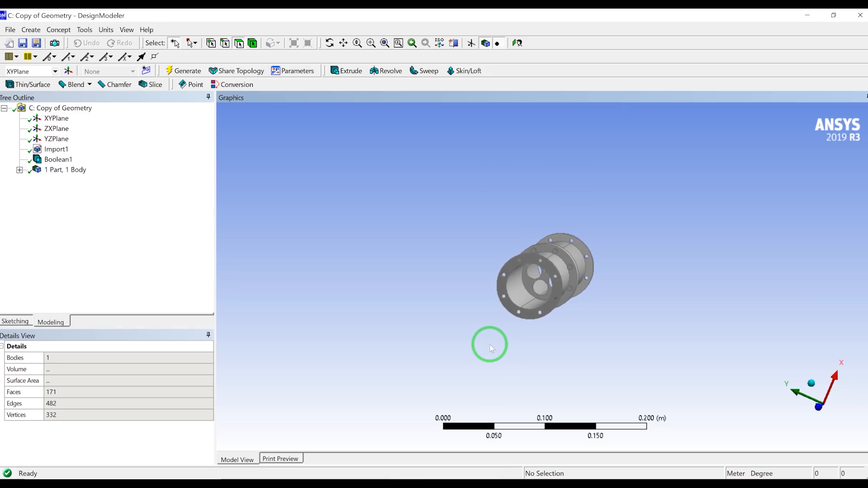
mouse_move(483, 352)
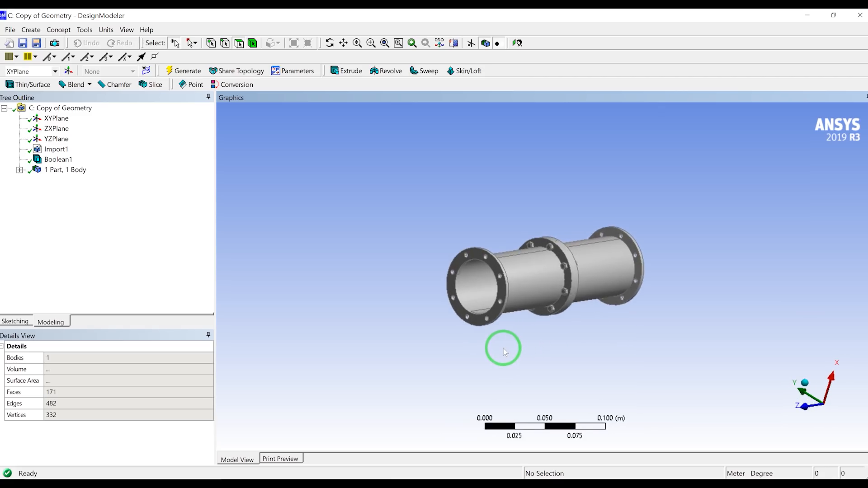
left_click_drag(502, 349, 492, 359)
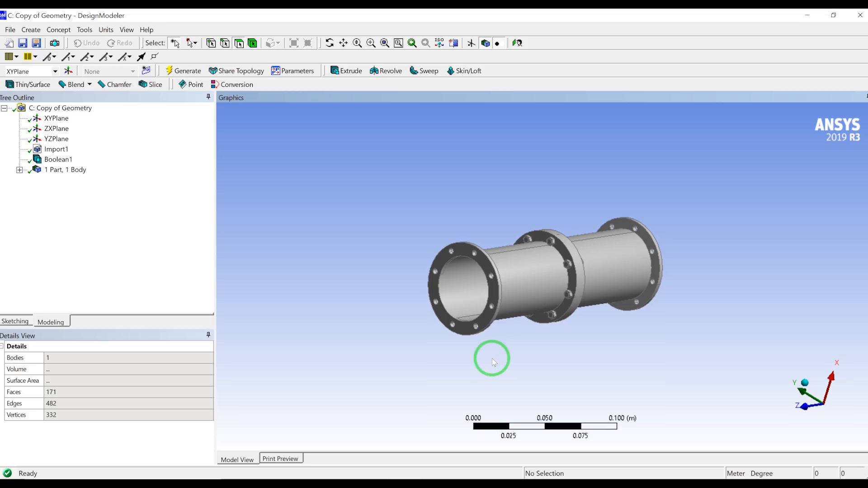
mouse_move(484, 374)
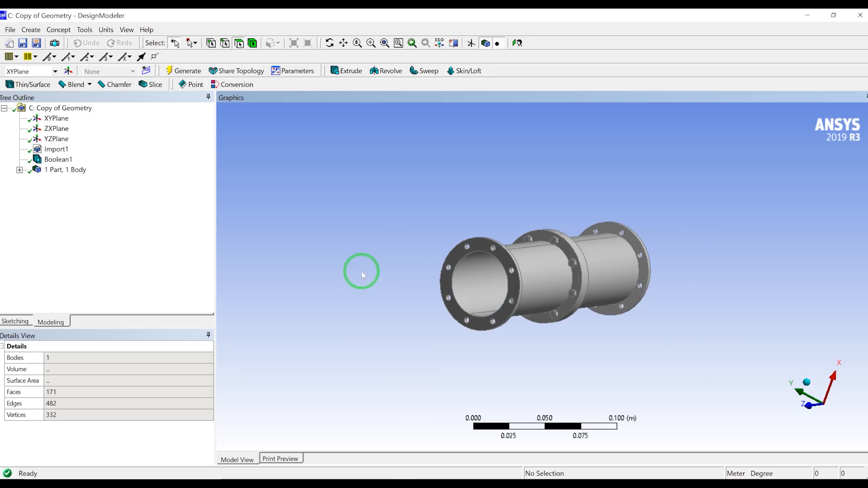
mouse_move(325, 251)
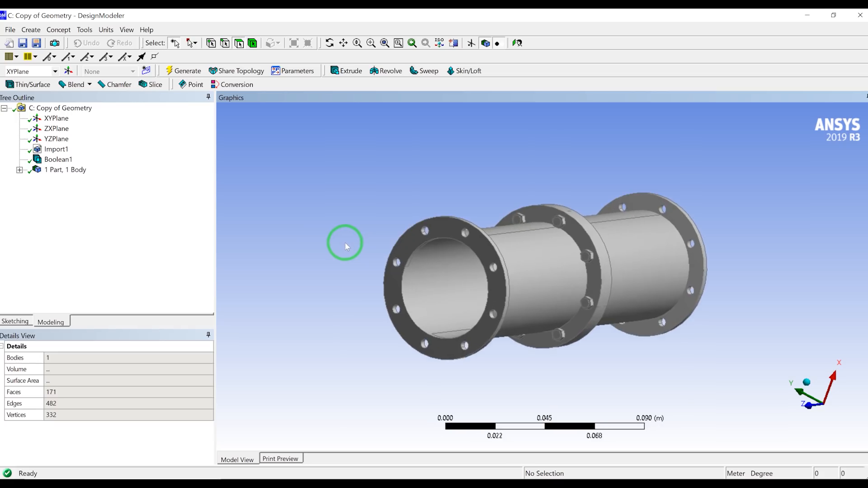
left_click_drag(344, 245, 412, 250)
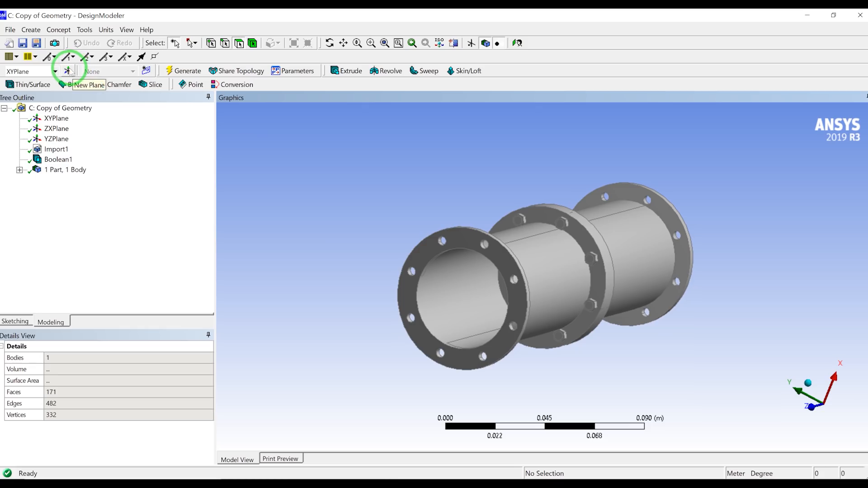
left_click(67, 71)
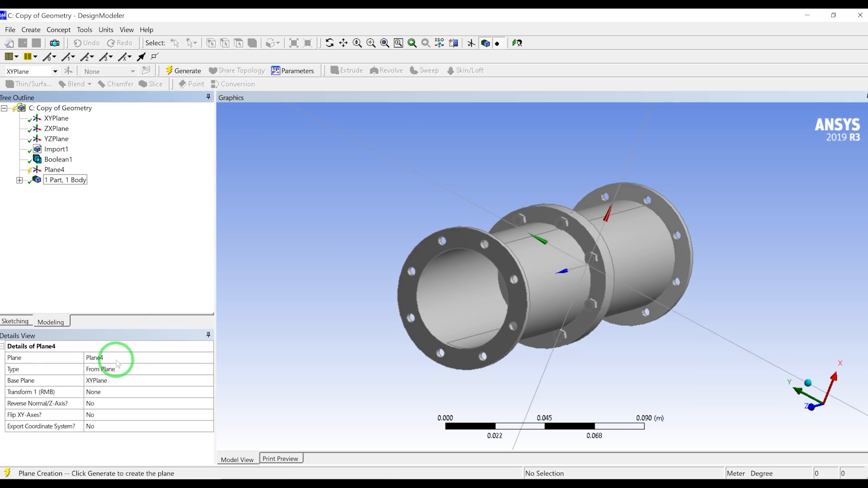
left_click(113, 369)
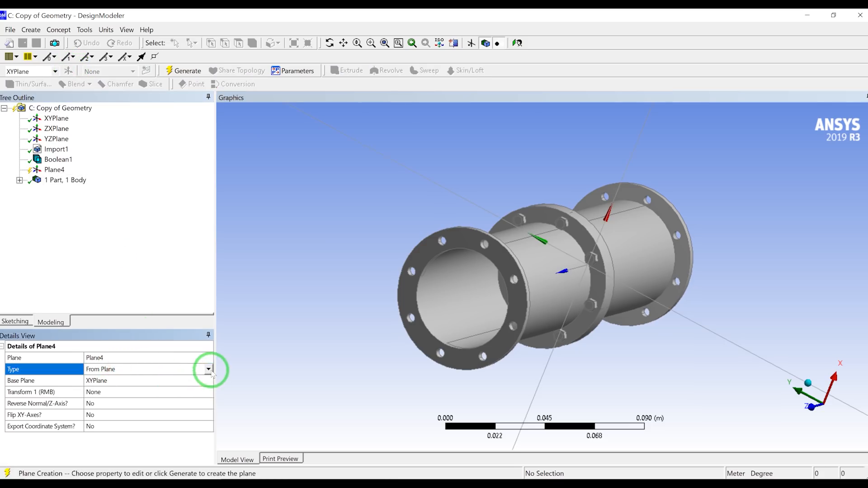
left_click(208, 368)
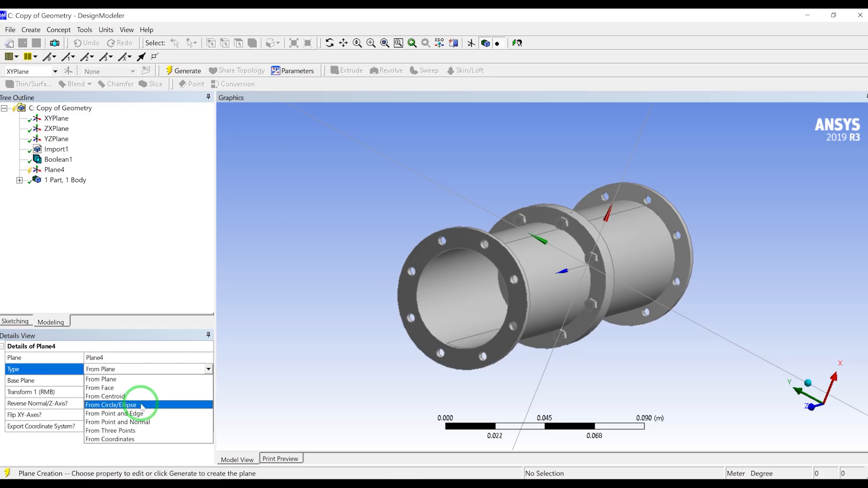
left_click(111, 405)
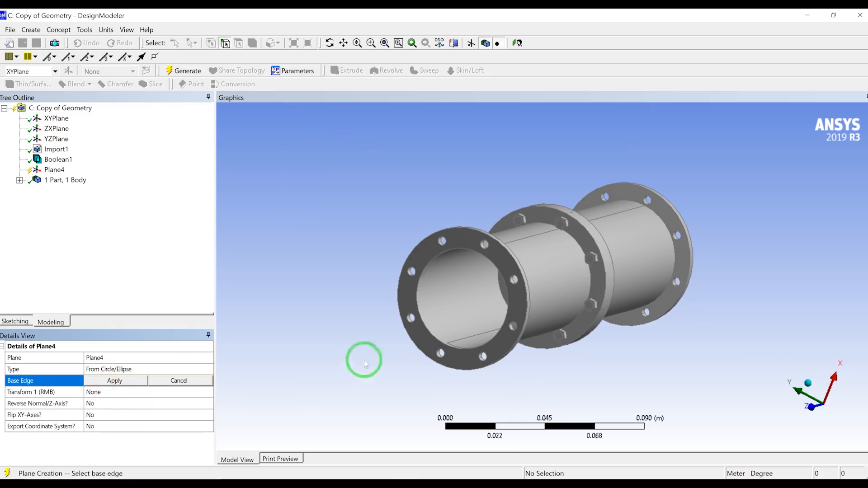
Base Plane4 on the front flange's inner circular edge, generate it and add Sketch1.
left_click(484, 249)
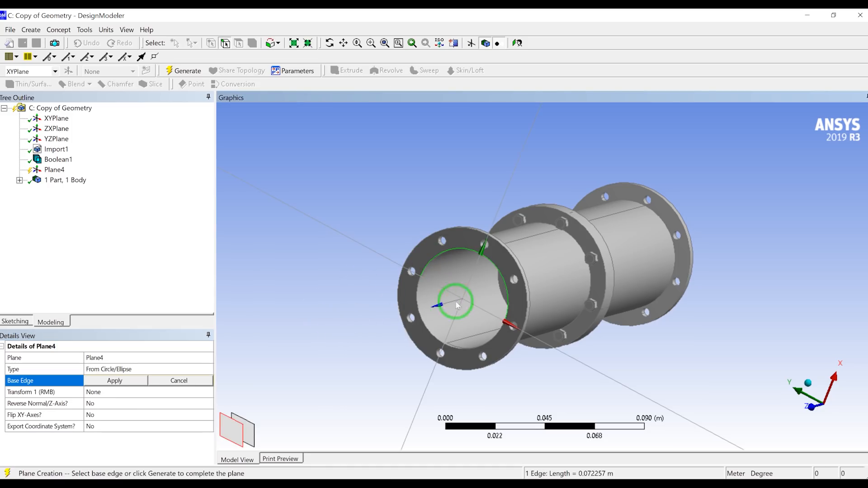
left_click(114, 381)
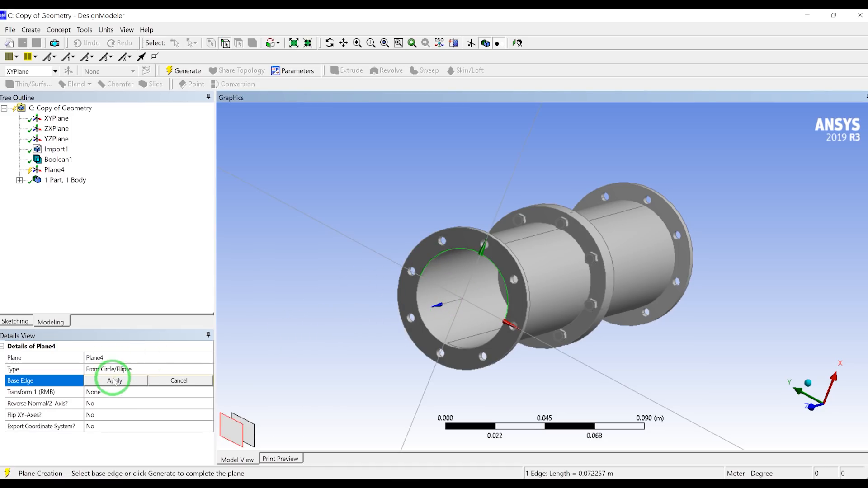
left_click(114, 381)
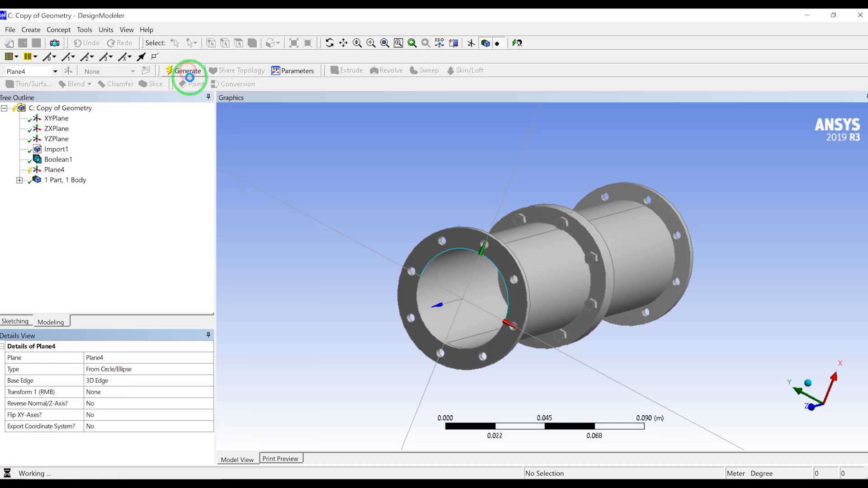
left_click(187, 71)
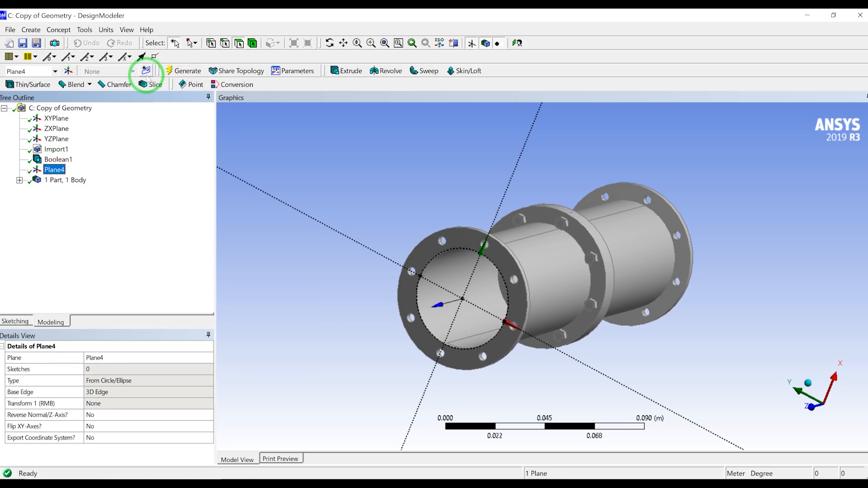
left_click(145, 70)
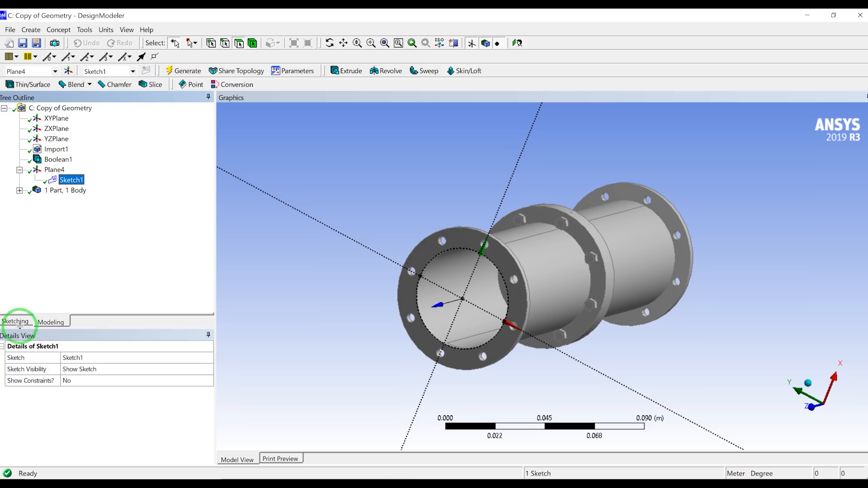
Sketch a circle on the pipe's inner bore edge and start Extrude1 from it.
left_click(15, 322)
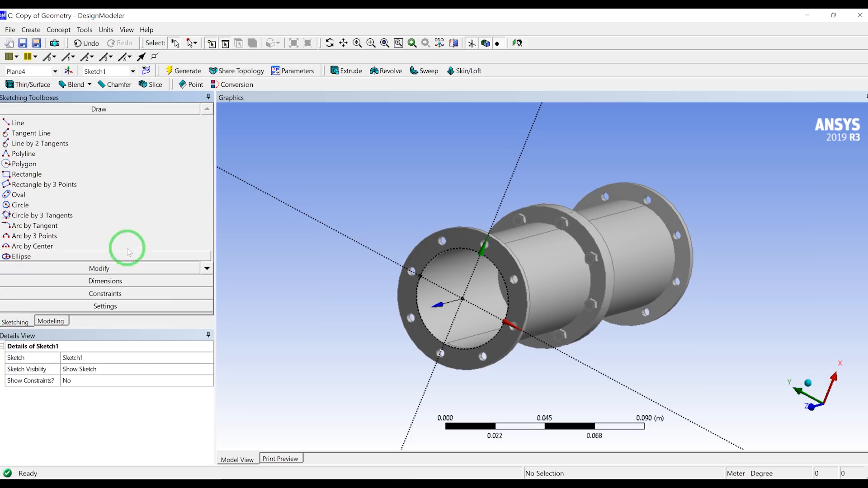
left_click(17, 205)
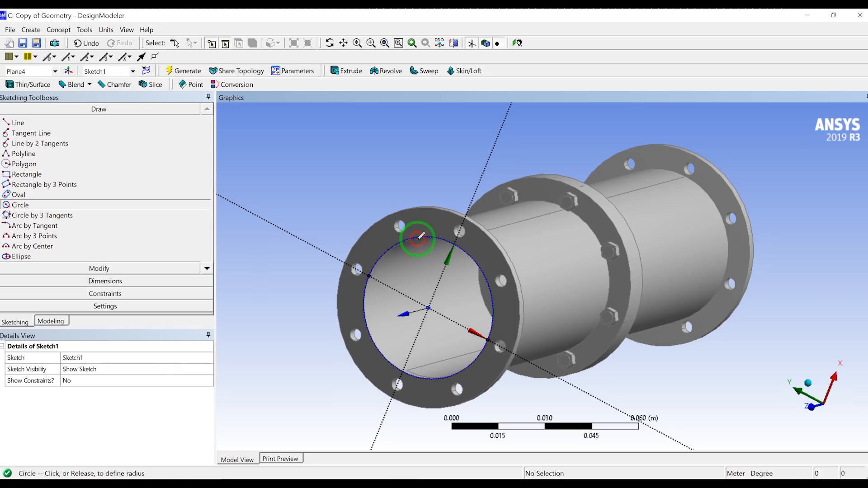
left_click(418, 239)
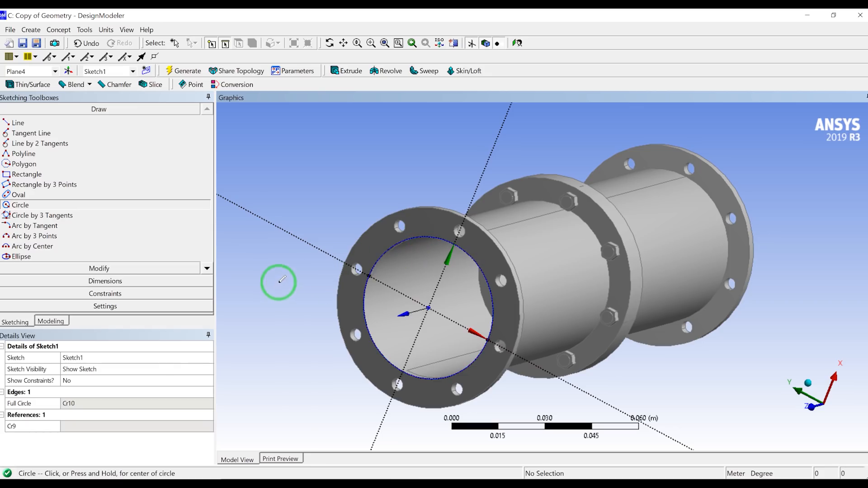
left_click(52, 321)
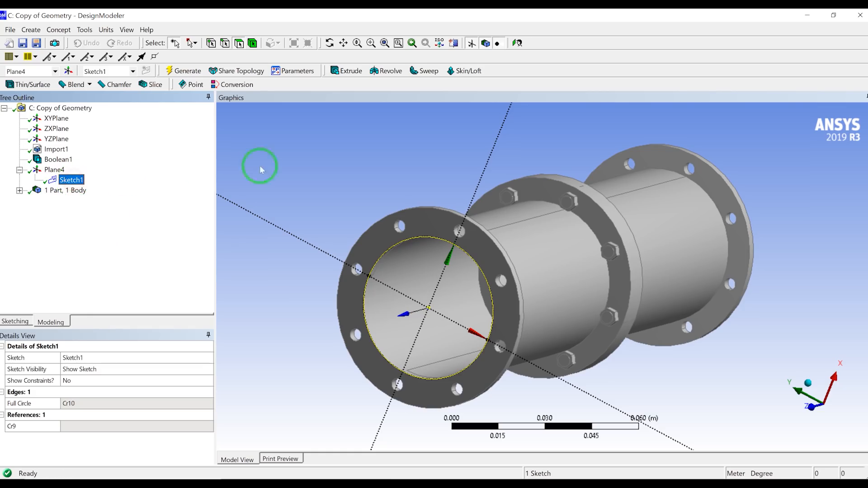
left_click(334, 71)
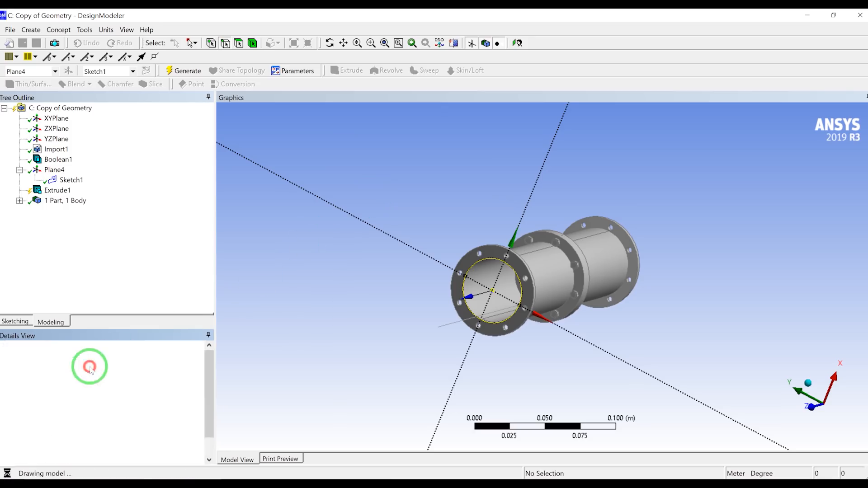
Reverse the extrusion direction so it runs into the pipe.
left_click(56, 189)
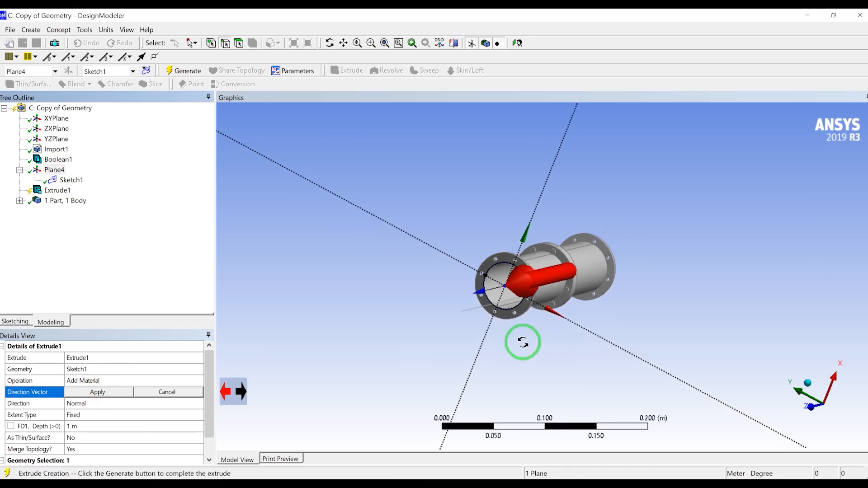
left_click_drag(523, 342, 465, 349)
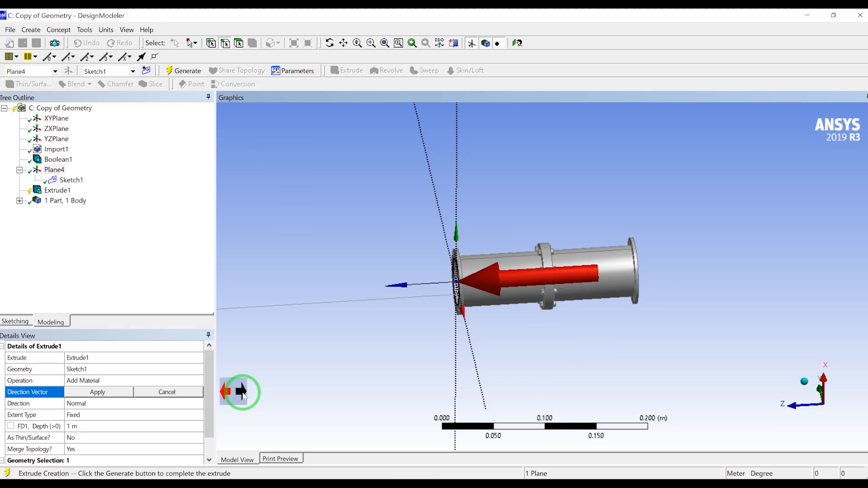
left_click(241, 391)
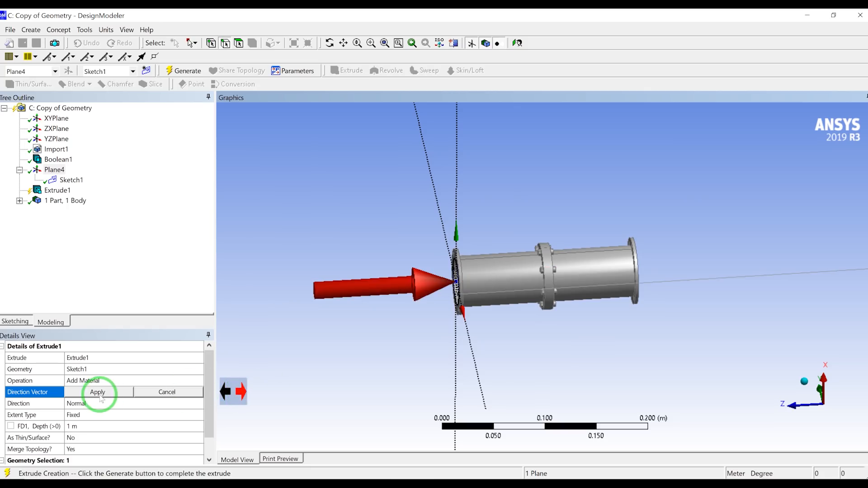
left_click(96, 391)
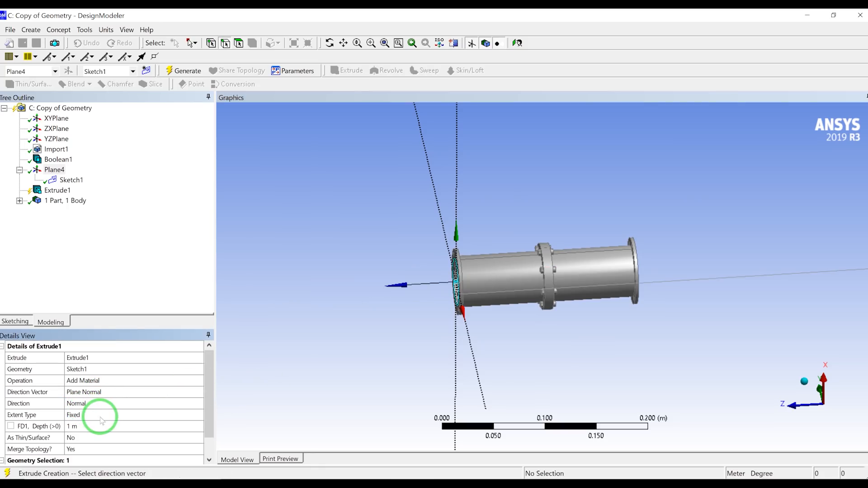
Set extent type To Surface at the far flange face and generate the second body.
left_click(131, 415)
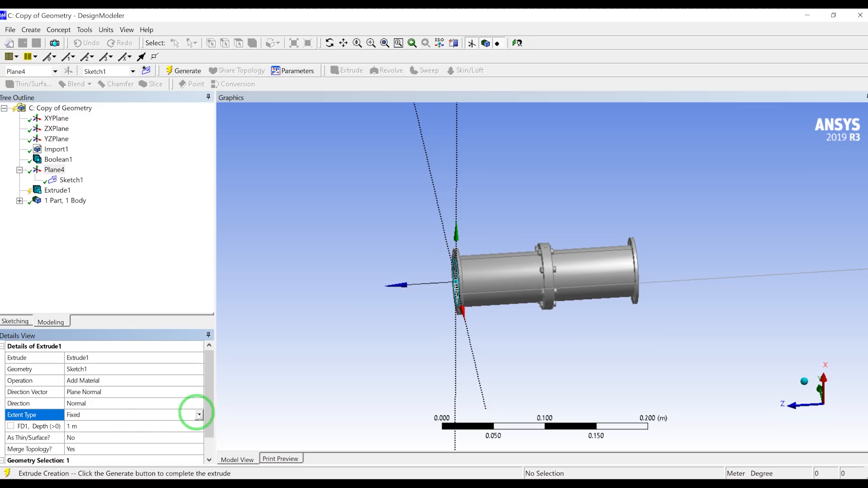
left_click(199, 415)
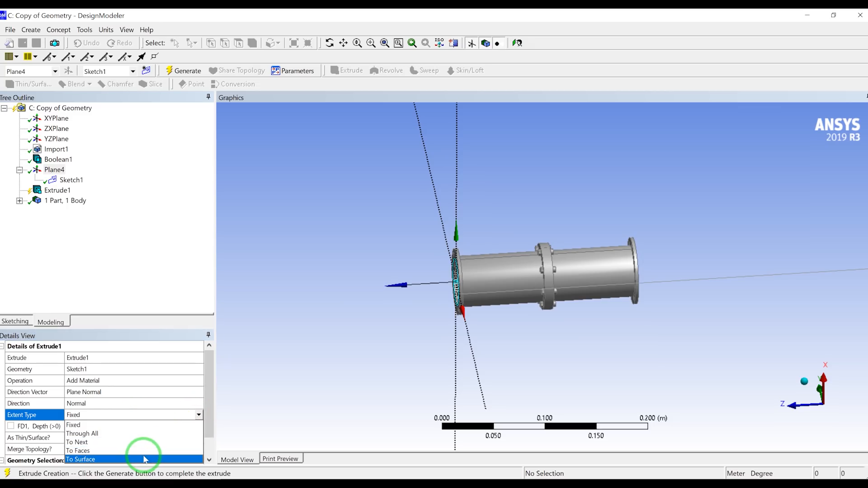
left_click(90, 460)
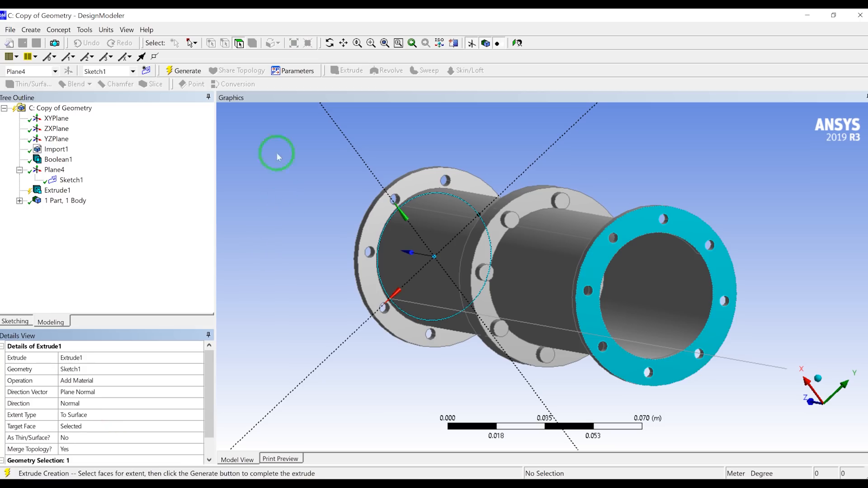
left_click(182, 71)
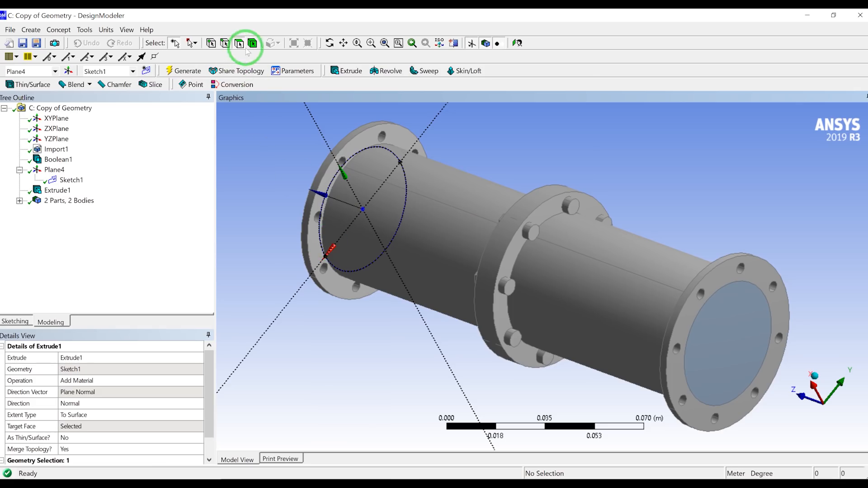
left_click(443, 276)
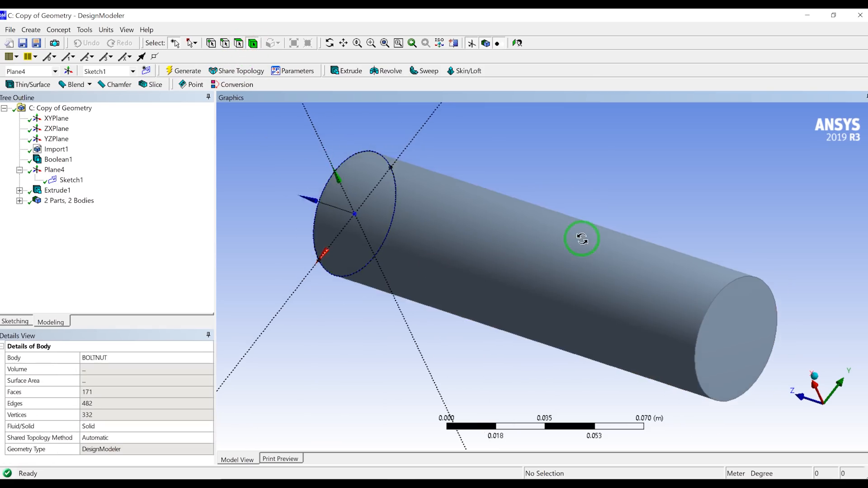
left_click_drag(582, 238, 500, 275)
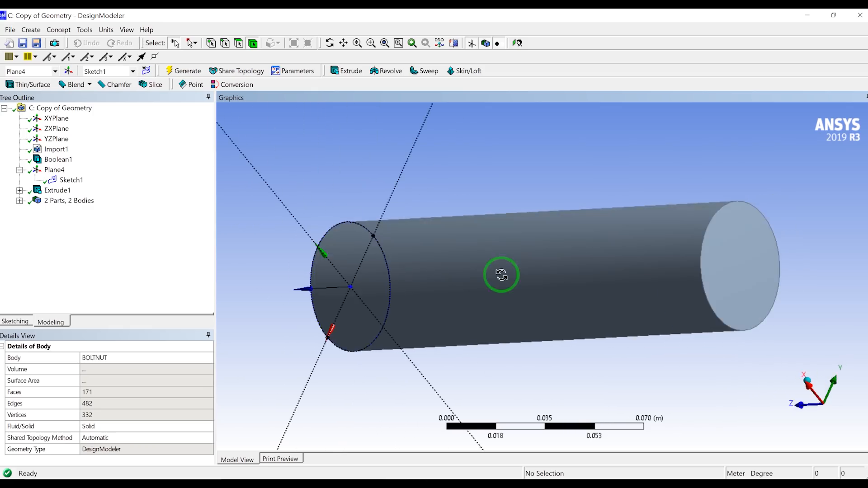
left_click_drag(501, 274, 511, 284)
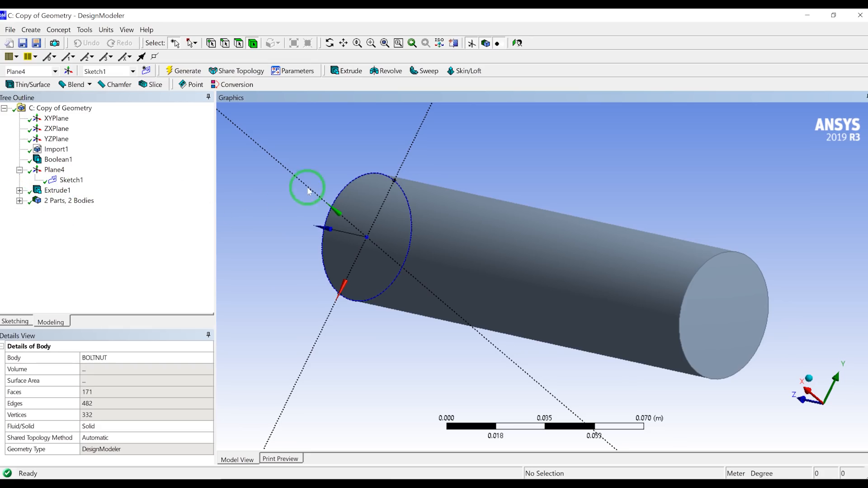
left_click(358, 336)
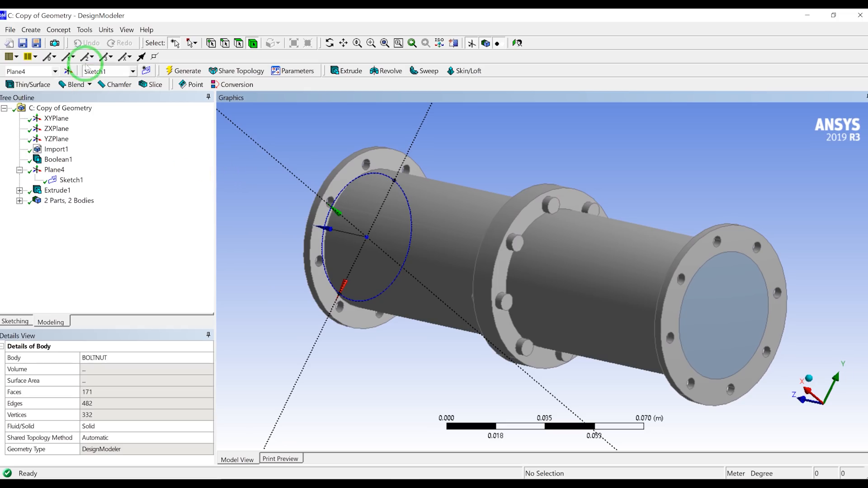
Create a Subtract Boolean with the pipe body as target.
left_click(33, 29)
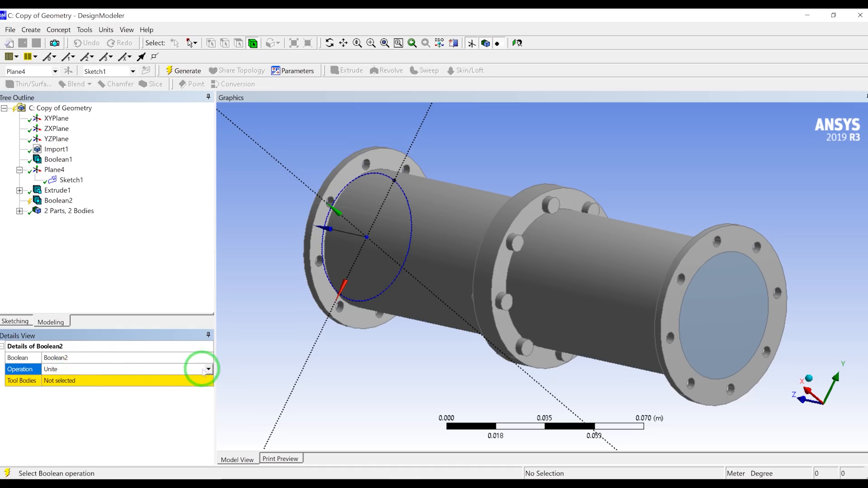
left_click(207, 369)
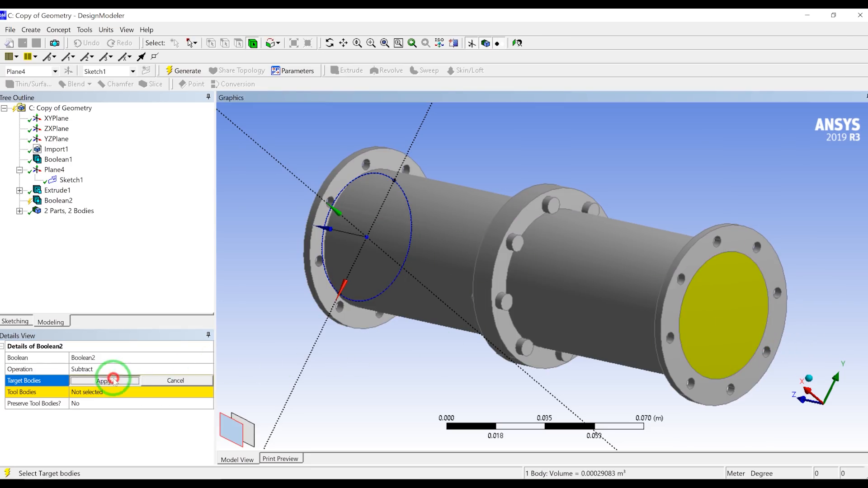
left_click(103, 381)
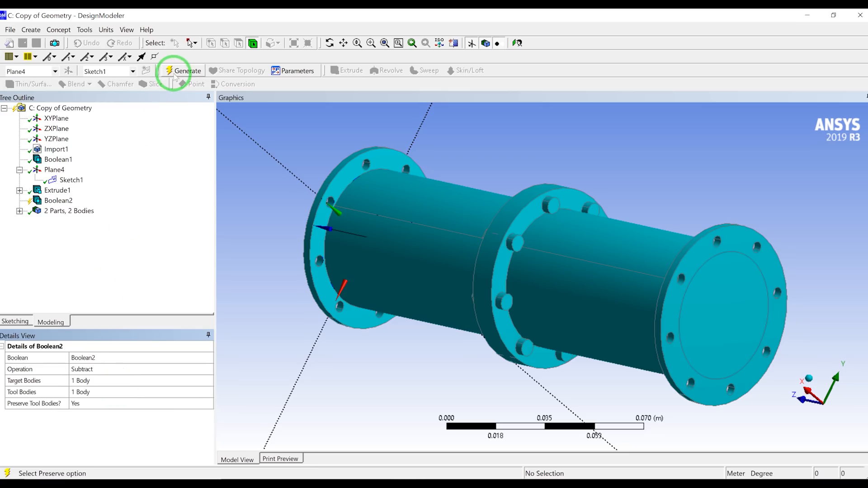
Generate Boolean2 and list the resulting BOLTNUT and Solid bodies.
left_click(182, 71)
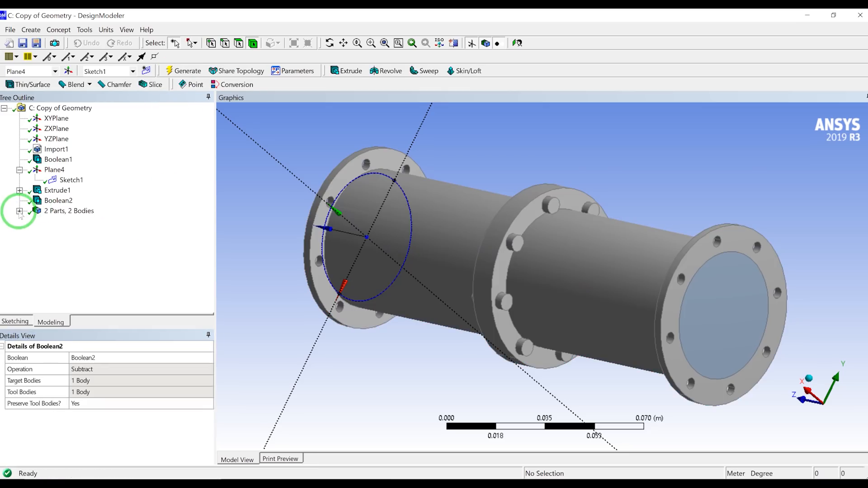
left_click(20, 211)
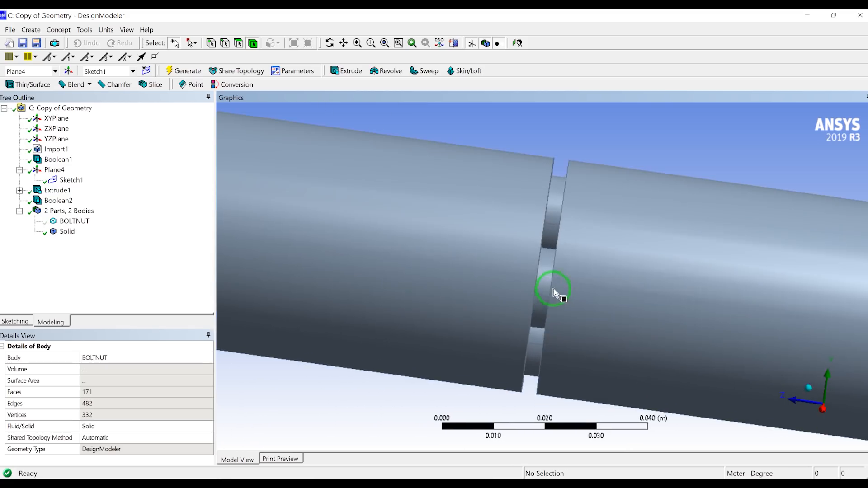
left_click_drag(553, 292, 581, 198)
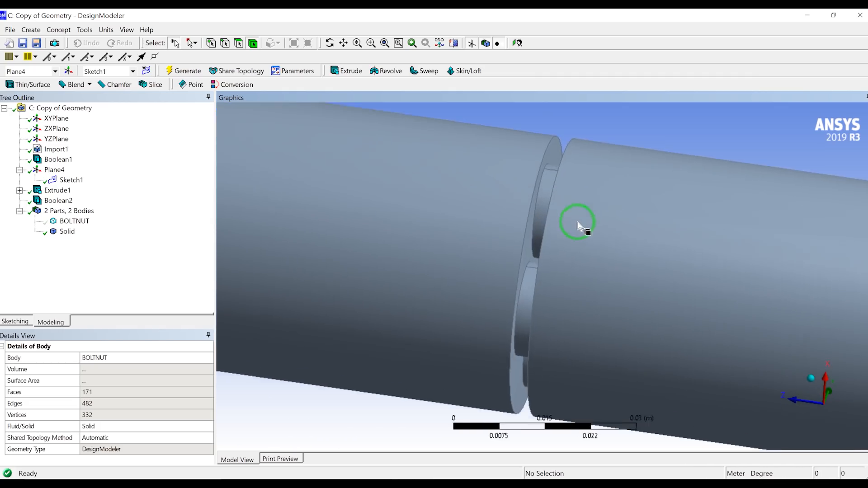
left_click(67, 232)
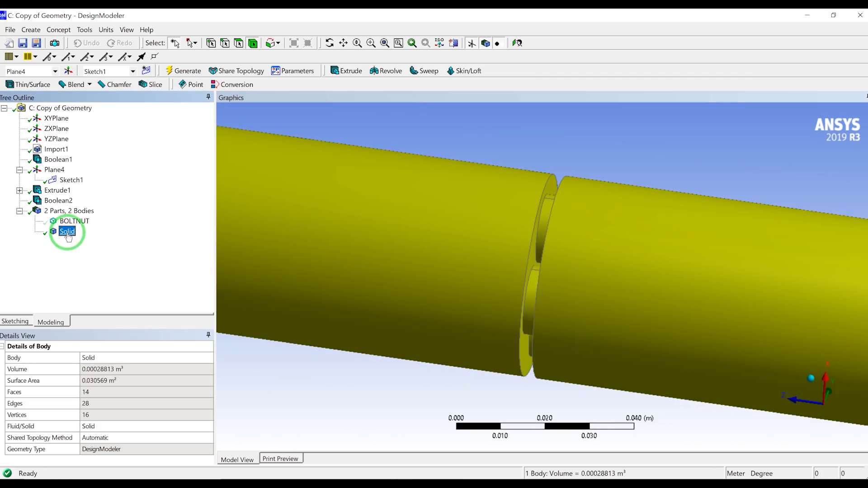
left_click(72, 221)
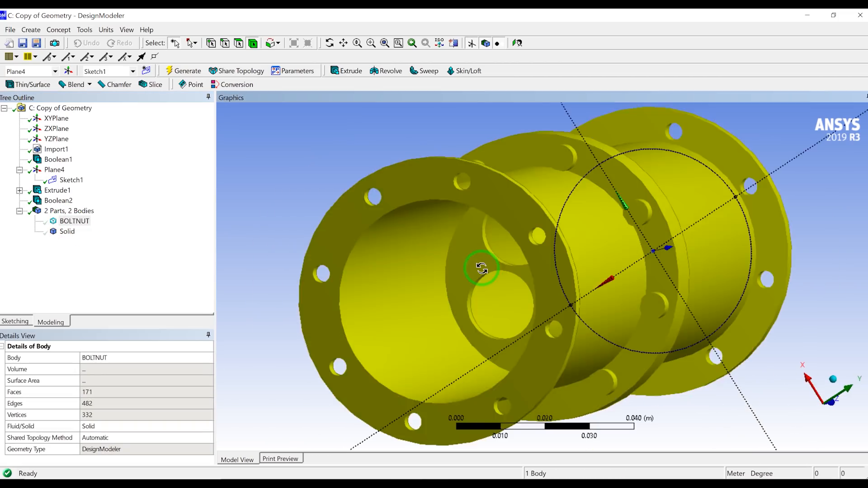
left_click_drag(482, 268, 526, 274)
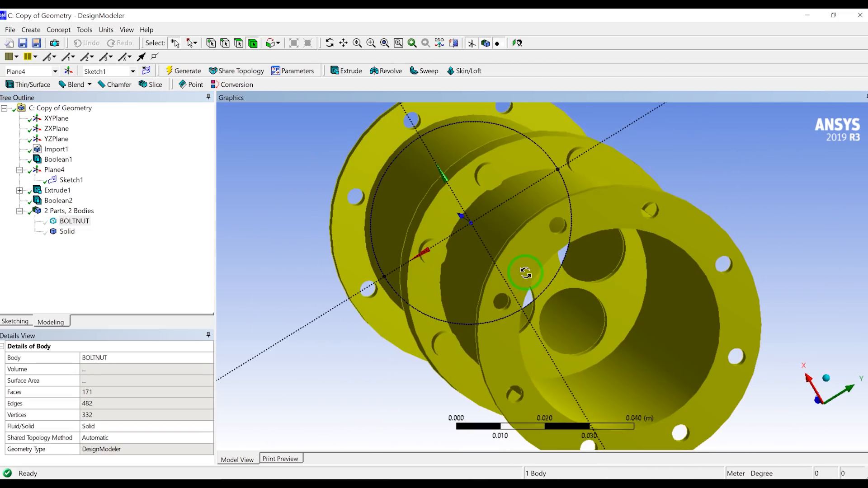
left_click_drag(525, 272, 530, 278)
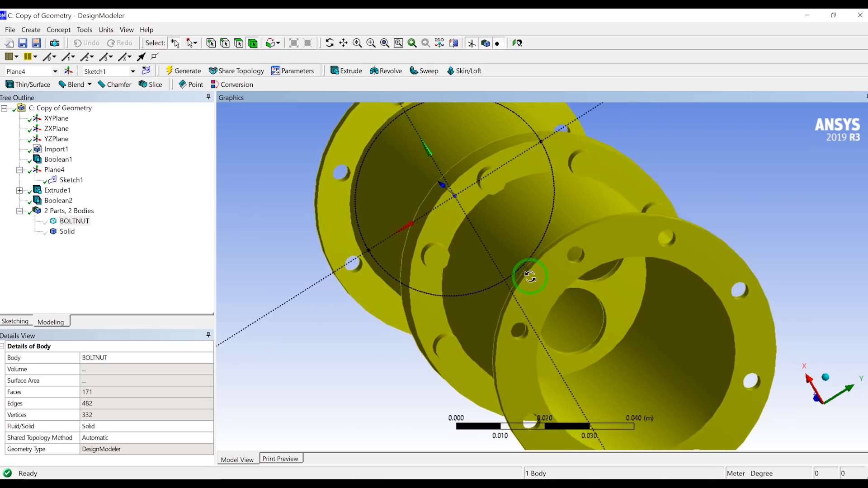
left_click_drag(528, 276, 533, 270)
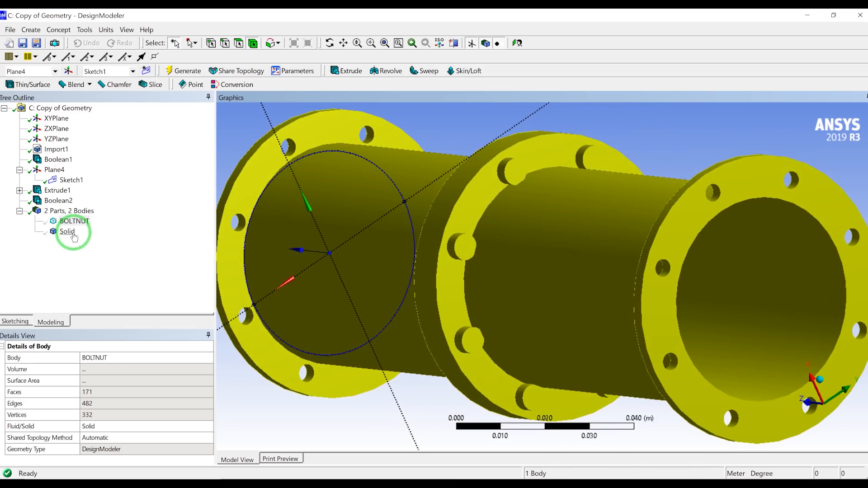
left_click(66, 231)
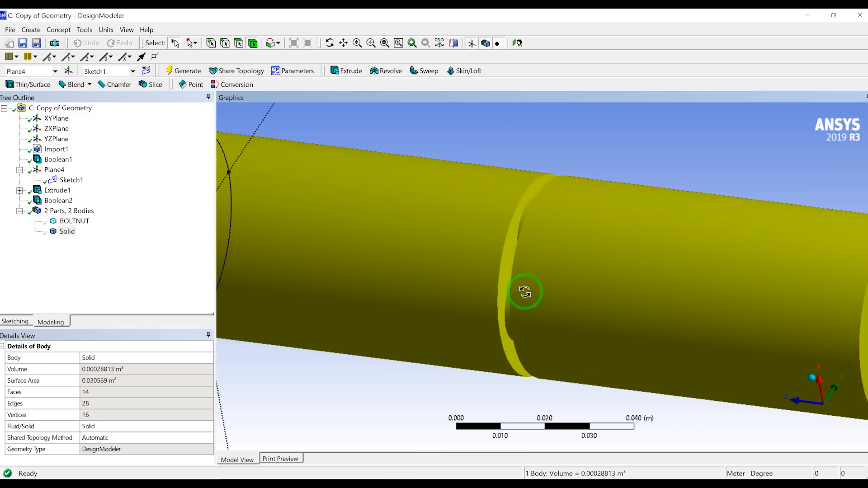
left_click_drag(524, 292, 545, 292)
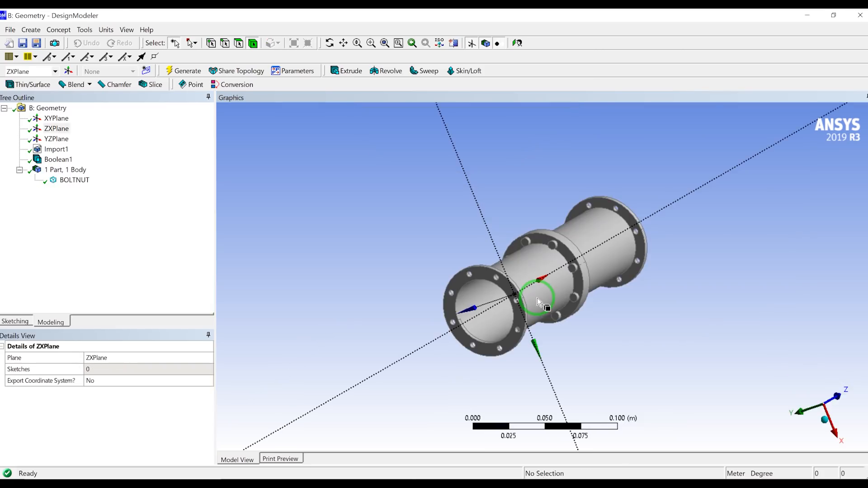
Start a Fill (By Cavity) feature from the Tools menu on the pipe model.
left_click_drag(539, 302, 577, 341)
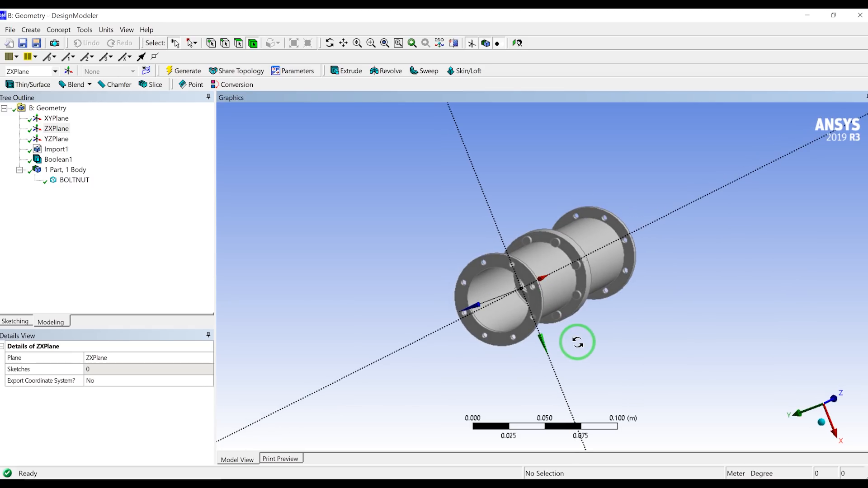
mouse_move(587, 351)
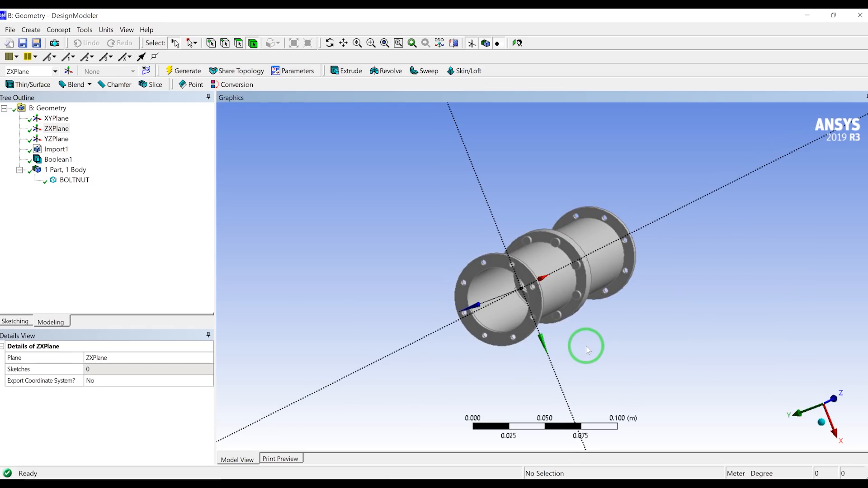
mouse_move(298, 215)
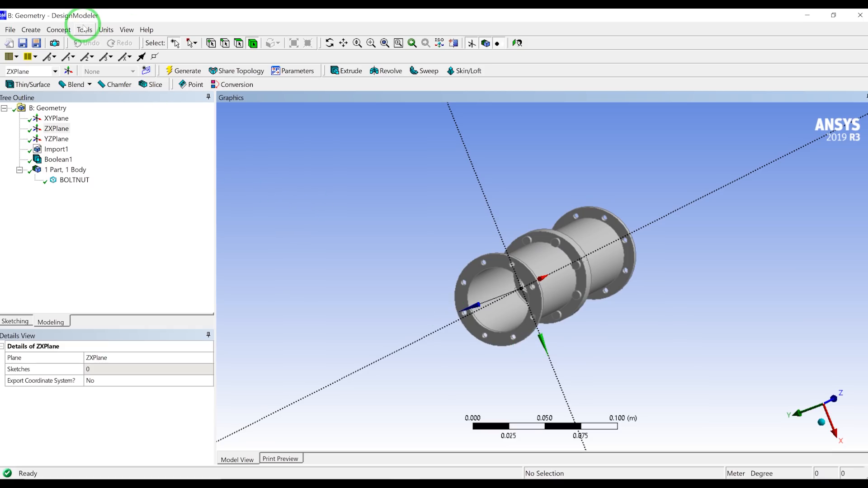
left_click(85, 29)
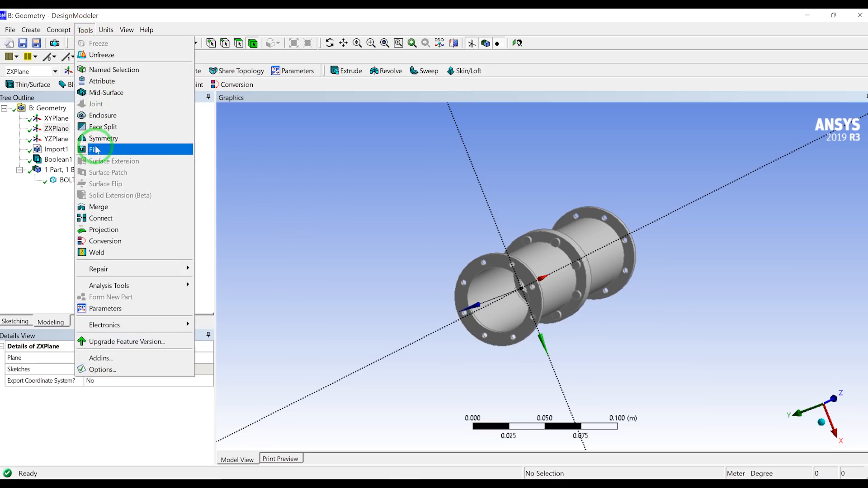
left_click(92, 149)
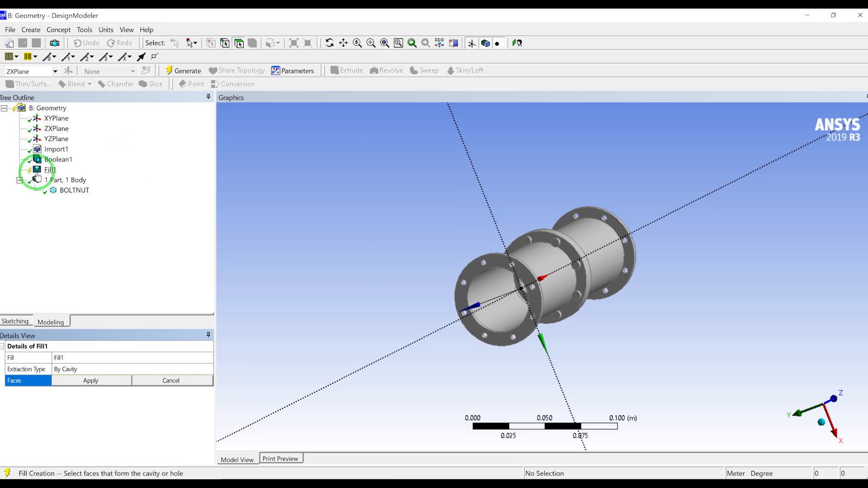
Ctrl-pick the fourteen inner cavity faces, including the perforated plate, orbiting to reach hidden ones.
left_click(49, 170)
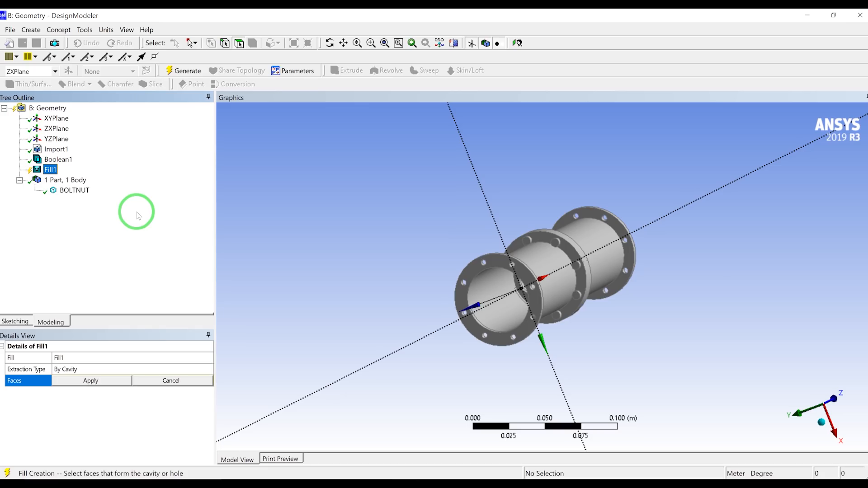
mouse_move(76, 371)
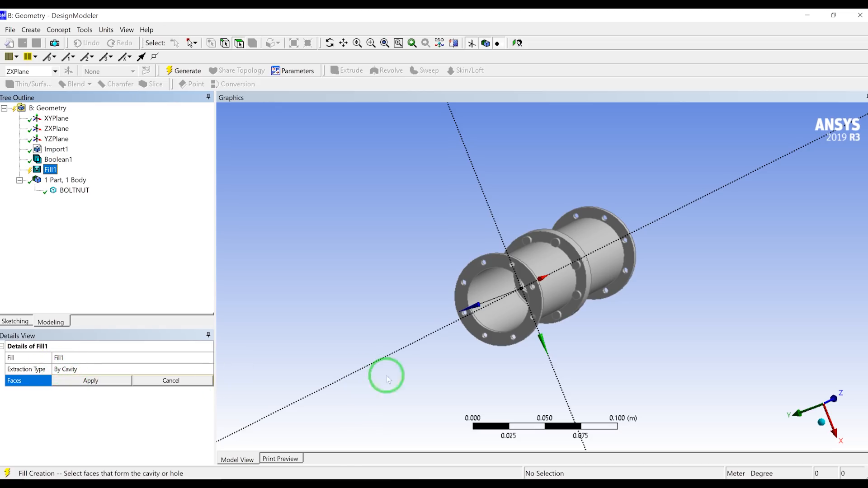
left_click(448, 308)
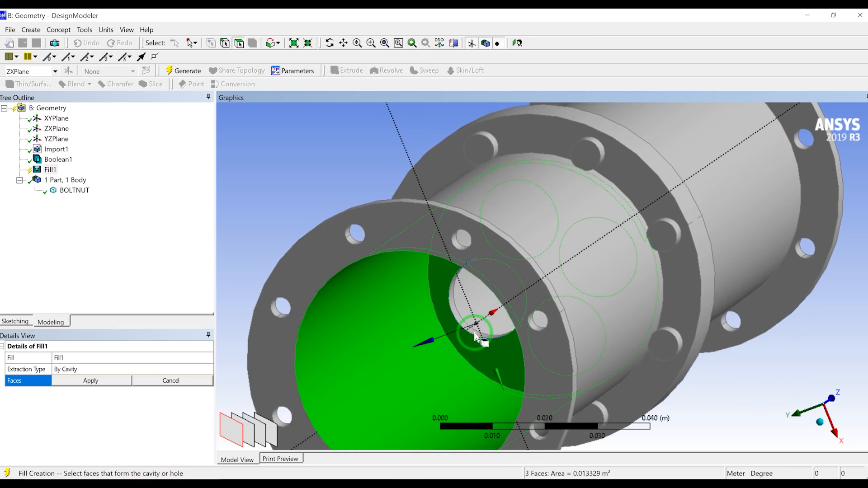
left_click_drag(482, 337, 473, 293)
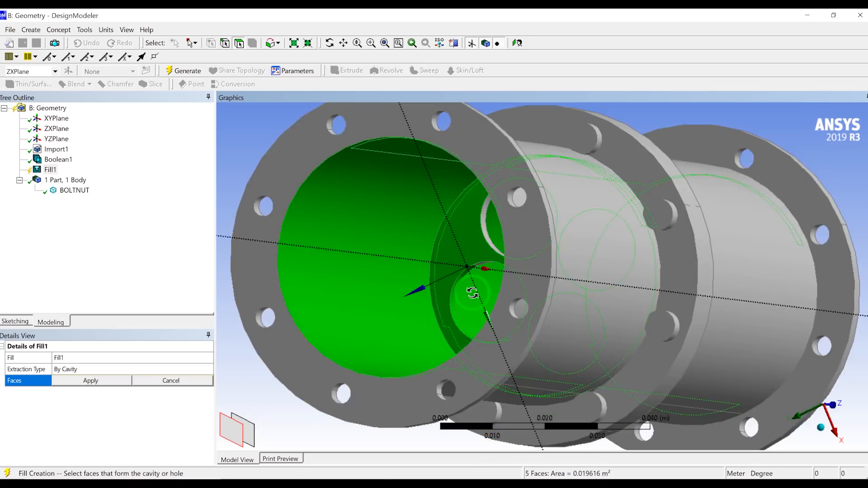
left_click_drag(473, 292, 490, 202)
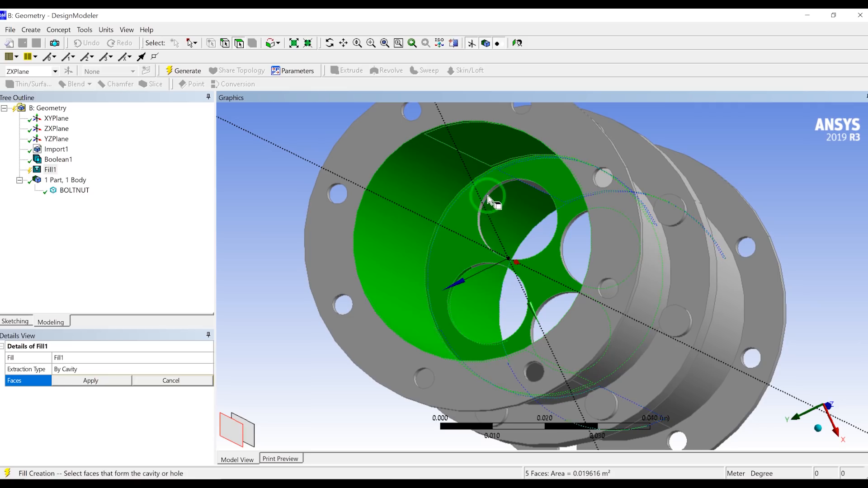
left_click(512, 210)
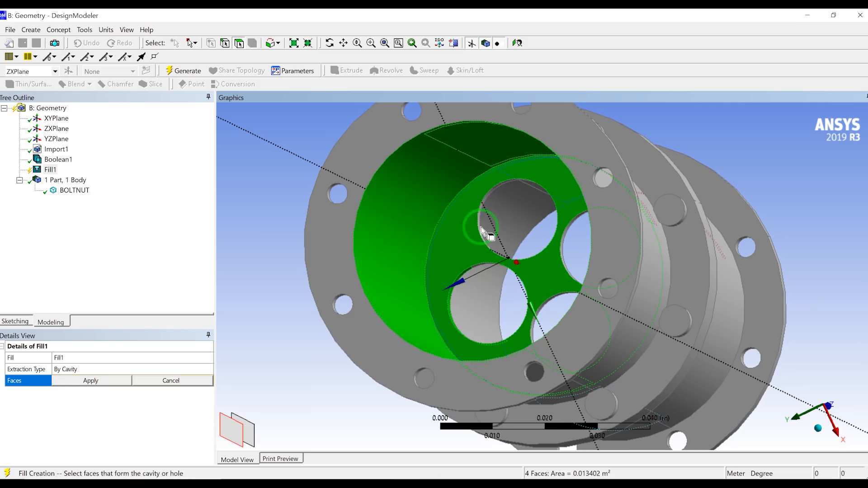
left_click(527, 185)
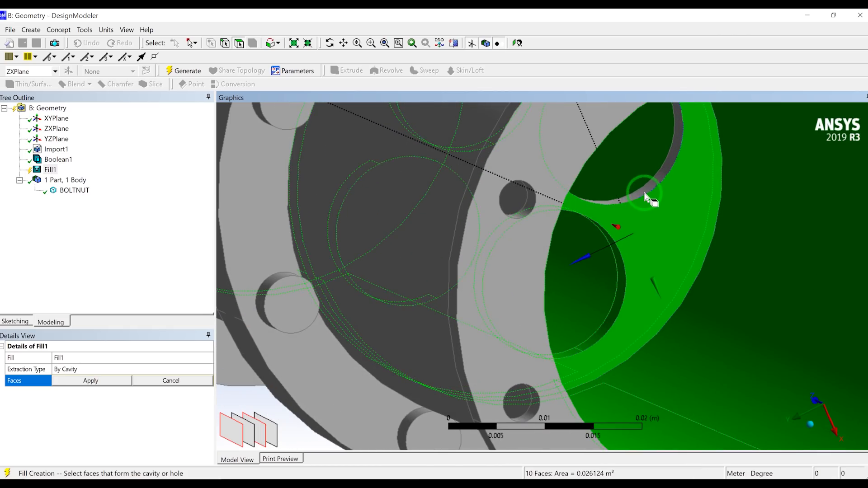
left_click(612, 200)
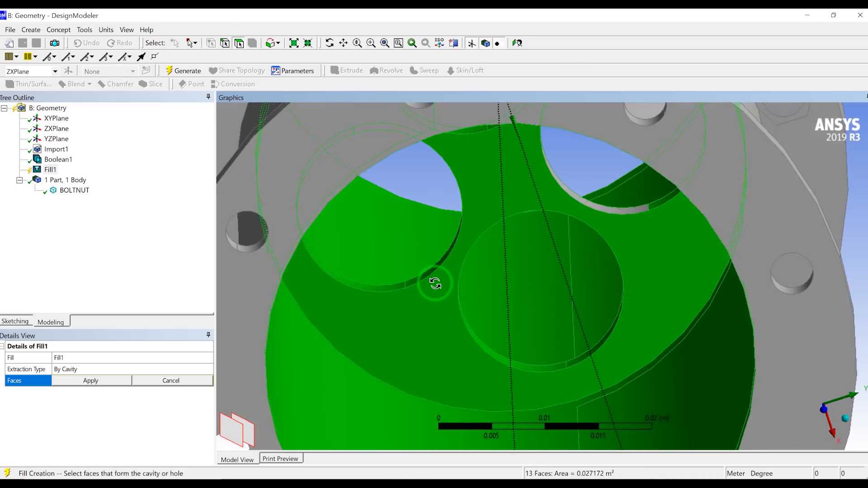
left_click_drag(435, 284, 568, 216)
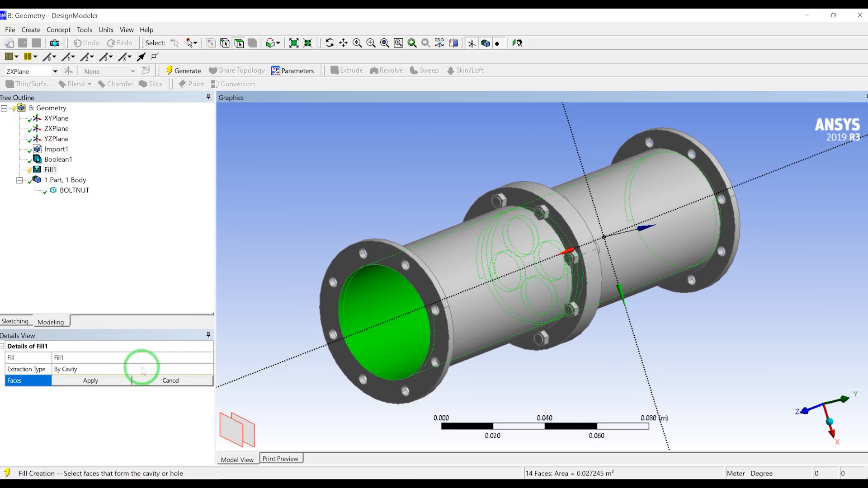
Apply the 14 faces, generate the Solid fluid body and hide all other bodies.
left_click(90, 381)
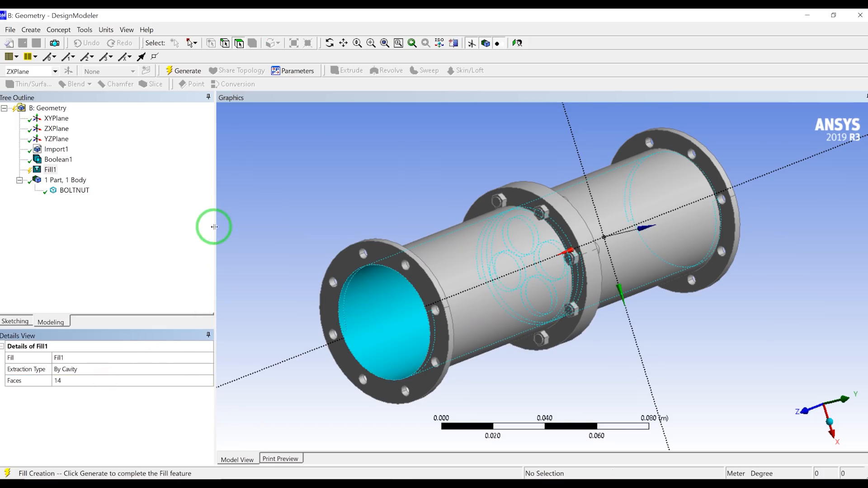
left_click(186, 71)
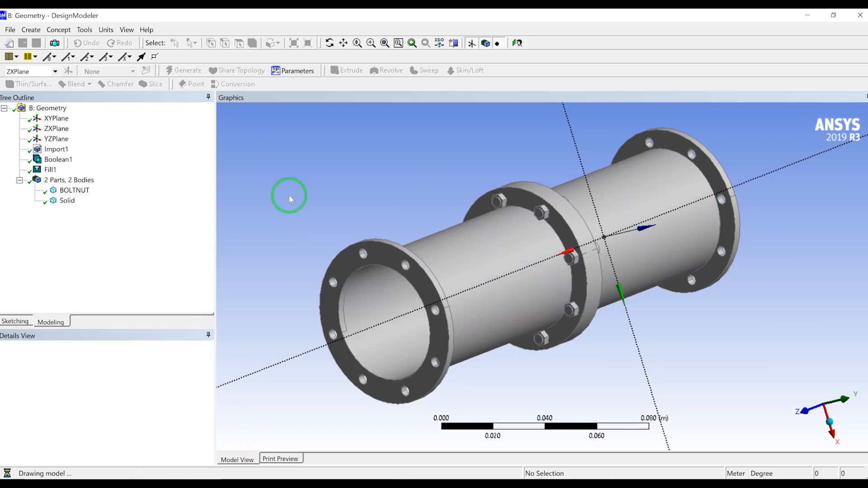
left_click(67, 200)
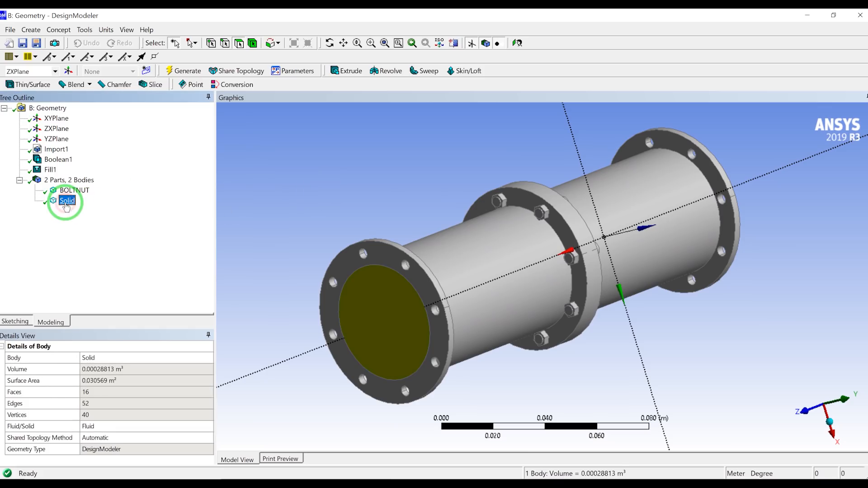
left_click(75, 189)
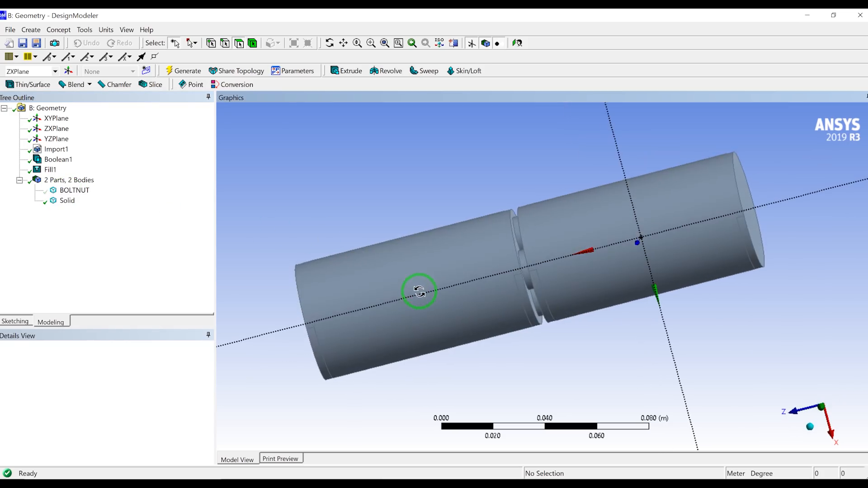
Orbit the isolated fluid body to inspect its faces.
left_click_drag(419, 290, 452, 343)
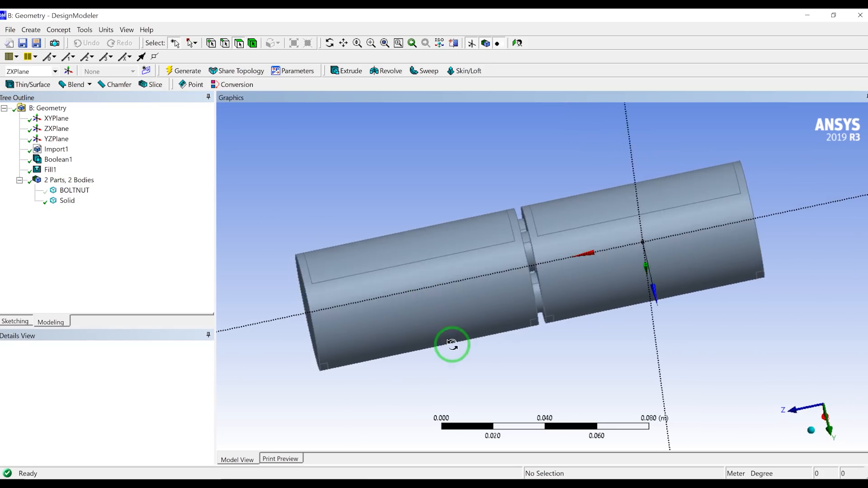
left_click_drag(452, 345, 432, 295)
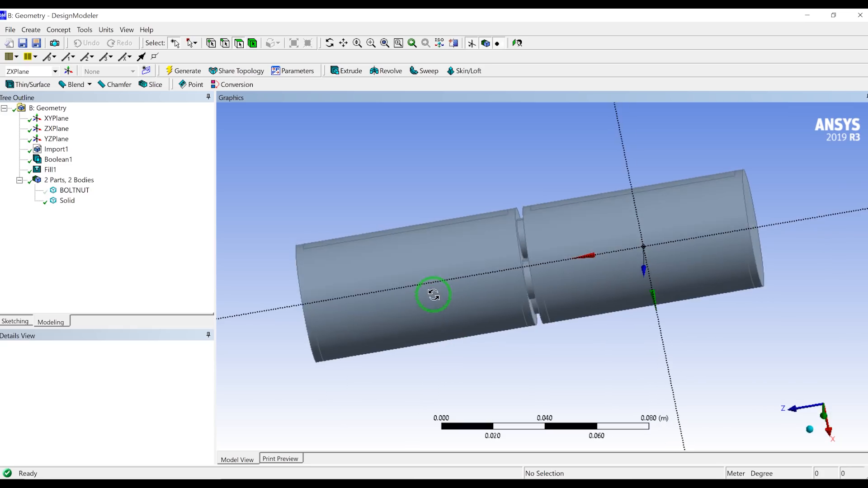
left_click_drag(434, 295, 441, 282)
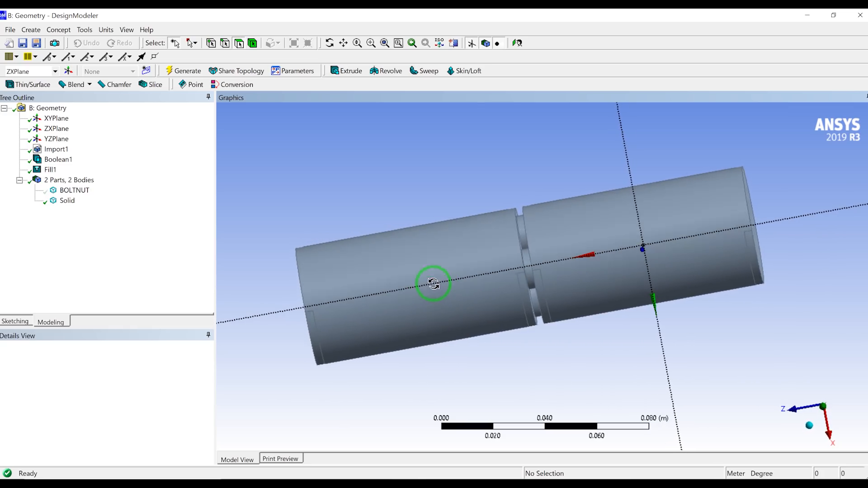
left_click_drag(435, 283, 443, 245)
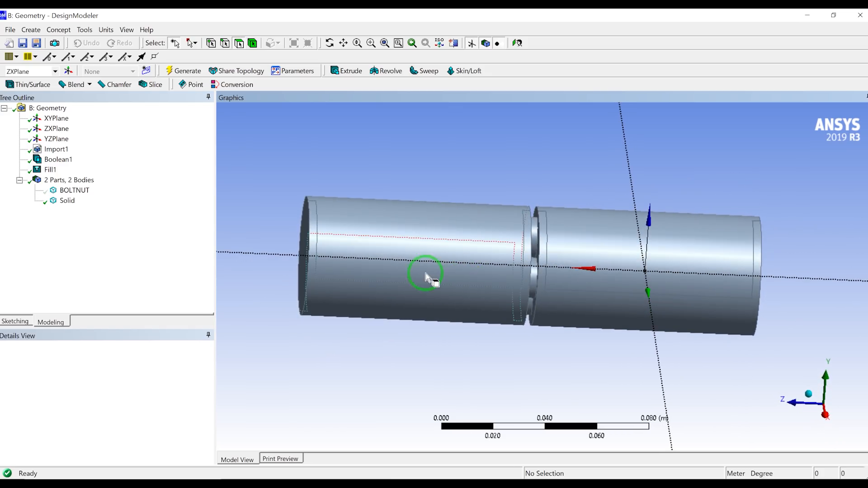
Merge the fluid body's split cylindrical faces into single faces with Tools > Merge.
left_click(423, 280)
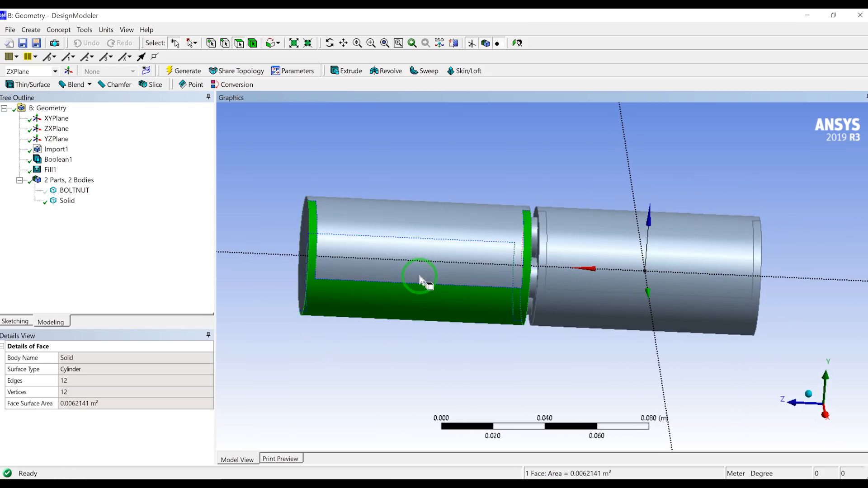
left_click(554, 250)
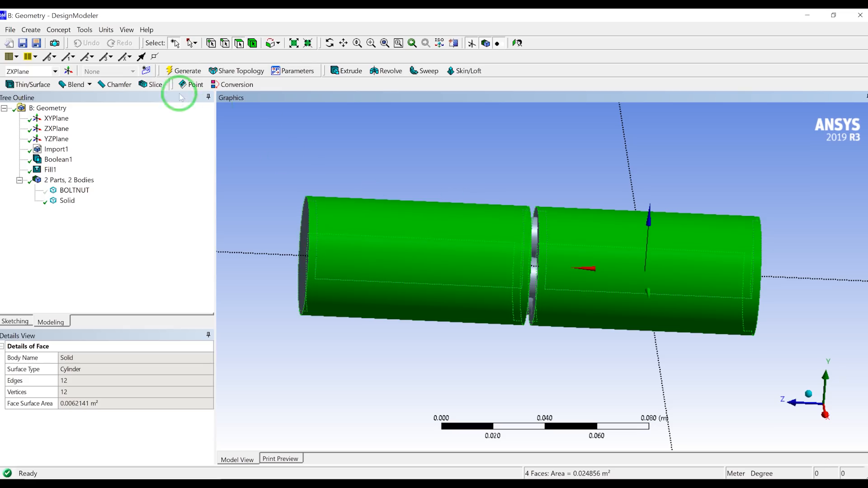
left_click(84, 29)
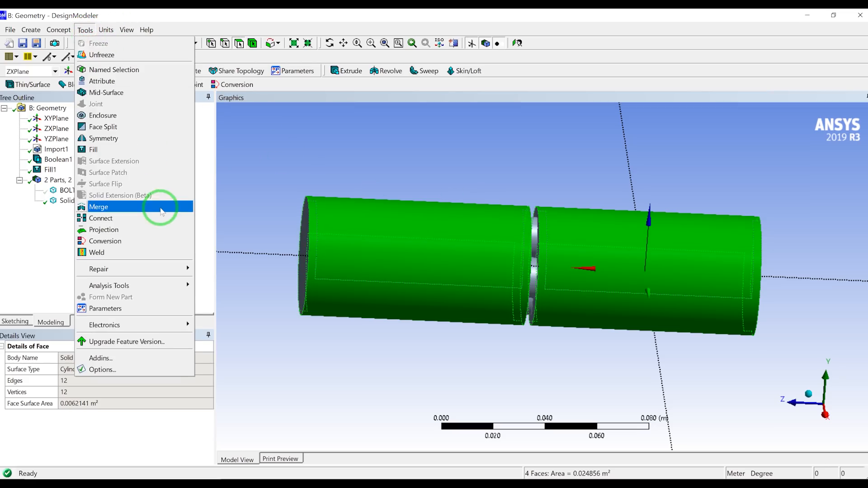
left_click(99, 206)
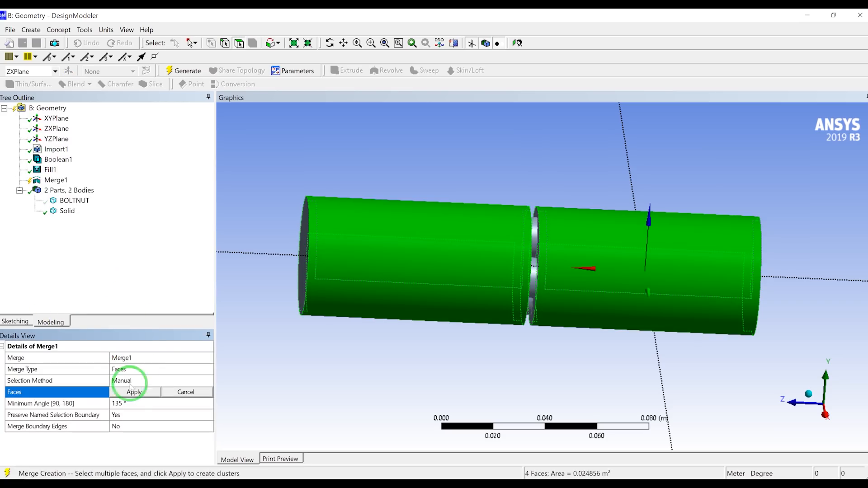
left_click(189, 70)
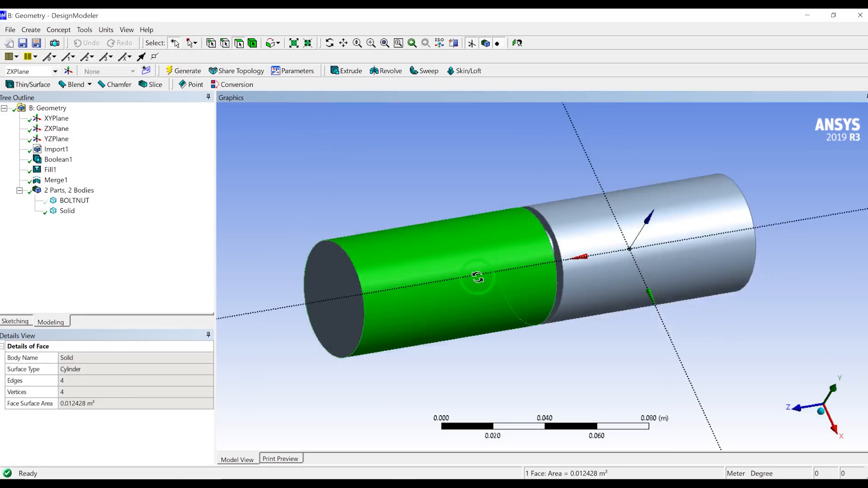
Verify the merged cylinder face and show the BOLTNUT pipe body again.
left_click_drag(478, 277, 561, 278)
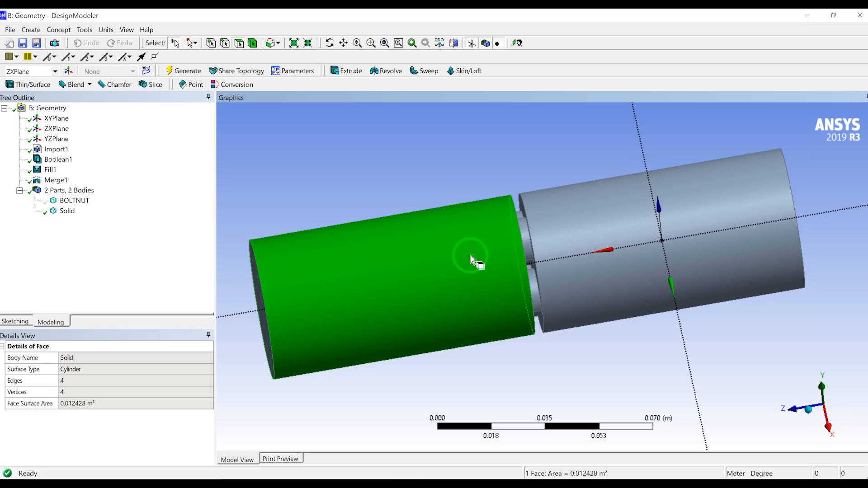
left_click(66, 211)
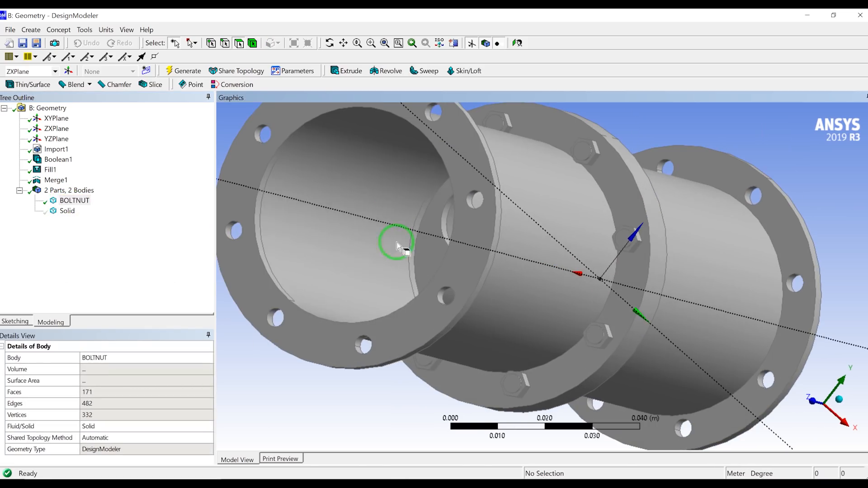
left_click(395, 249)
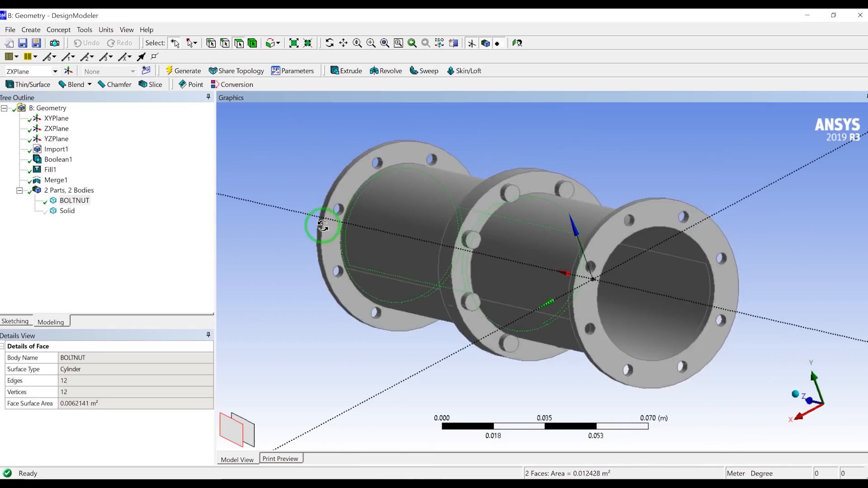
left_click_drag(321, 226, 669, 288)
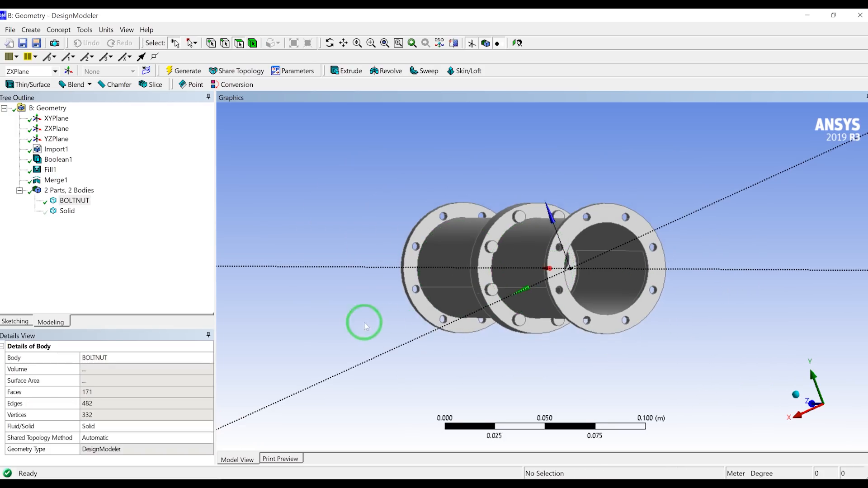
left_click(51, 170)
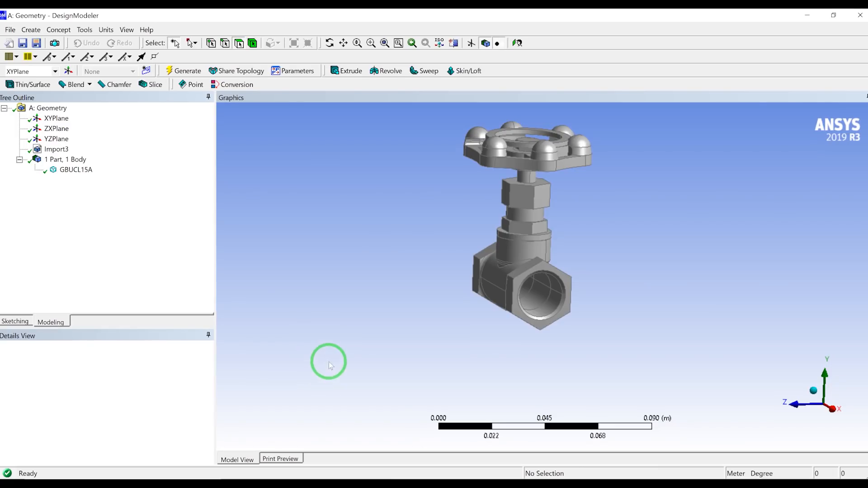
left_click_drag(328, 363, 356, 303)
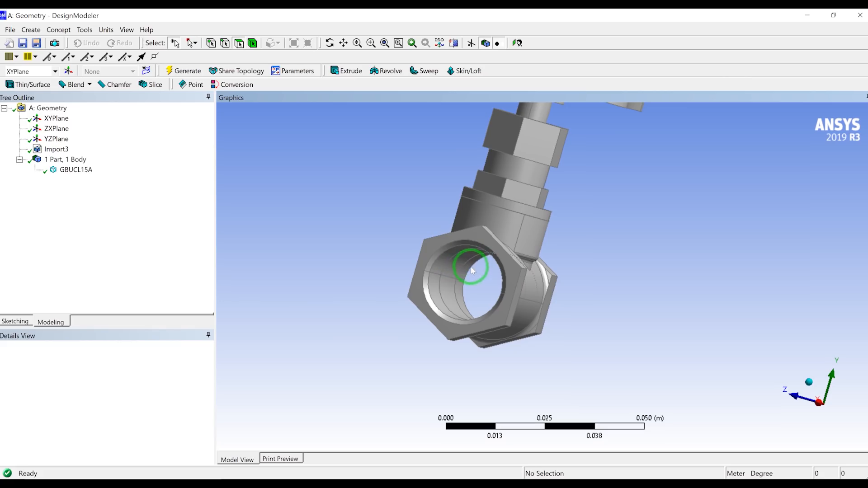
left_click(456, 299)
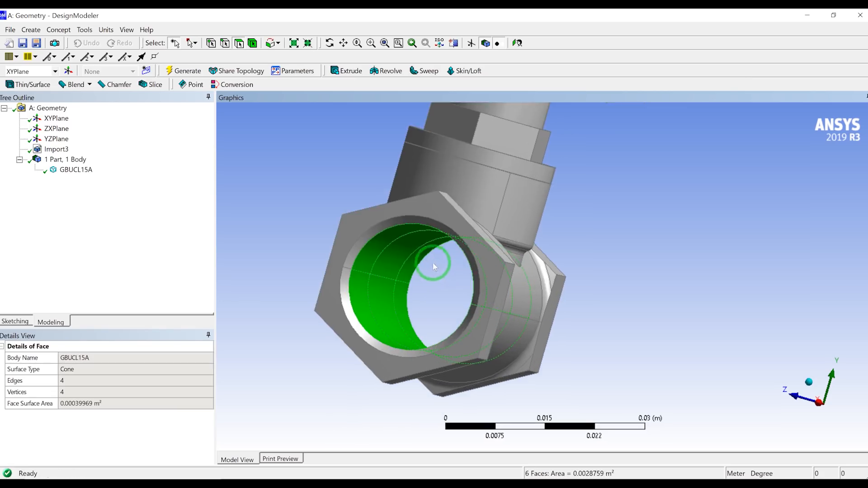
left_click_drag(434, 265, 347, 215)
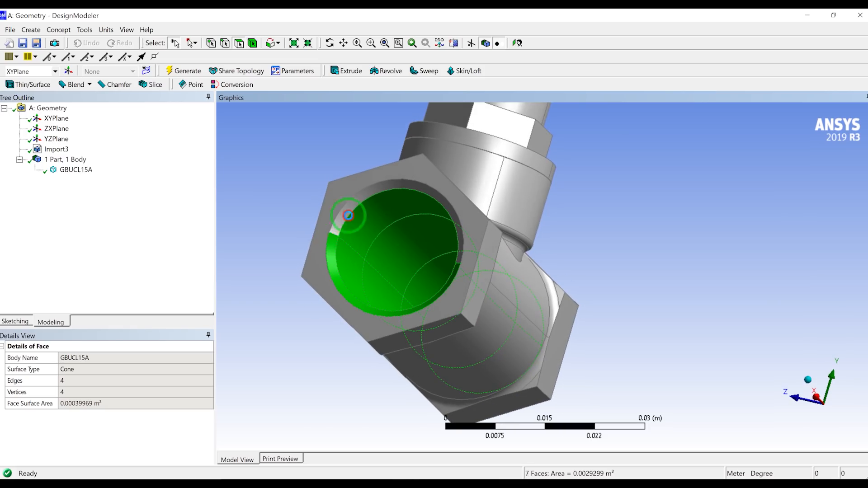
left_click_drag(348, 216, 353, 242)
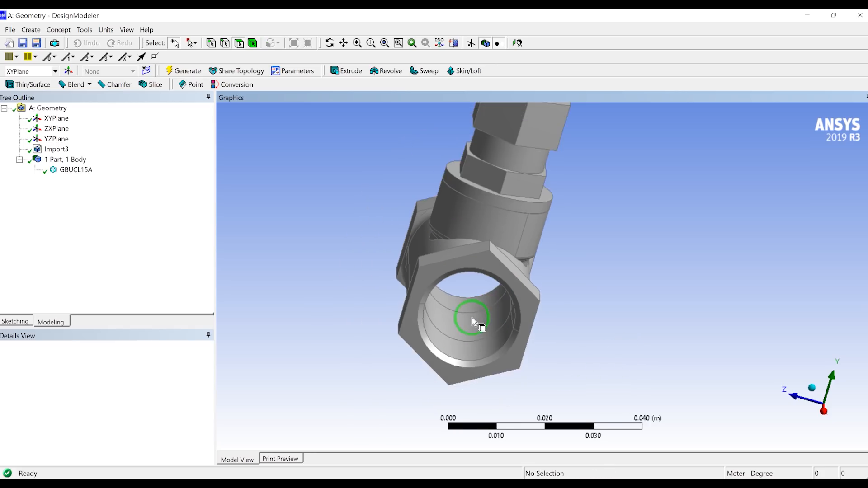
left_click_drag(472, 321, 464, 302)
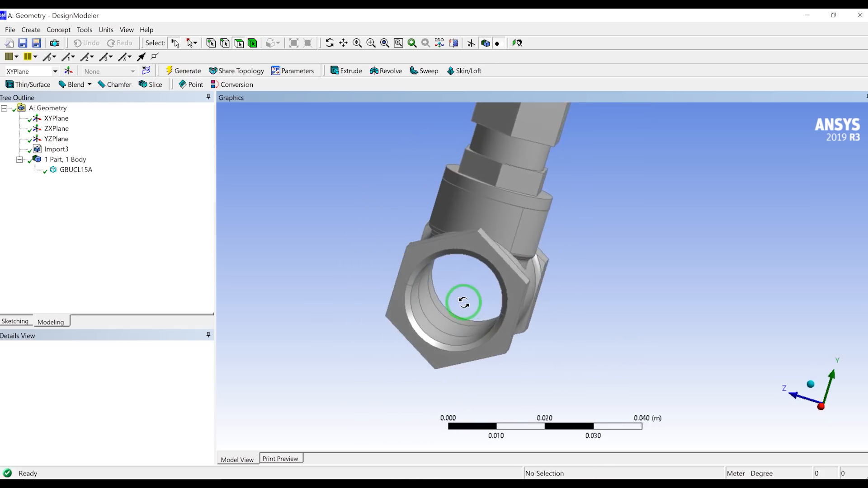
left_click_drag(464, 302, 451, 299)
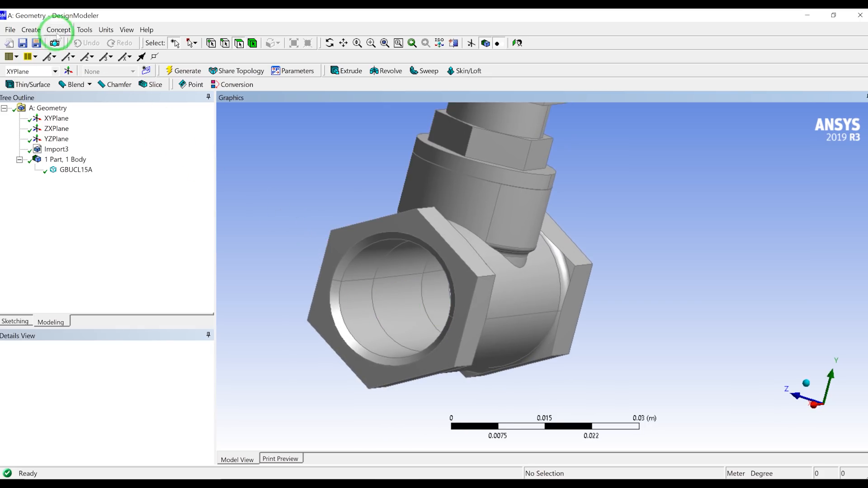
Start Surfaces From Edges and pick the inner edges of both valve openings.
left_click(57, 30)
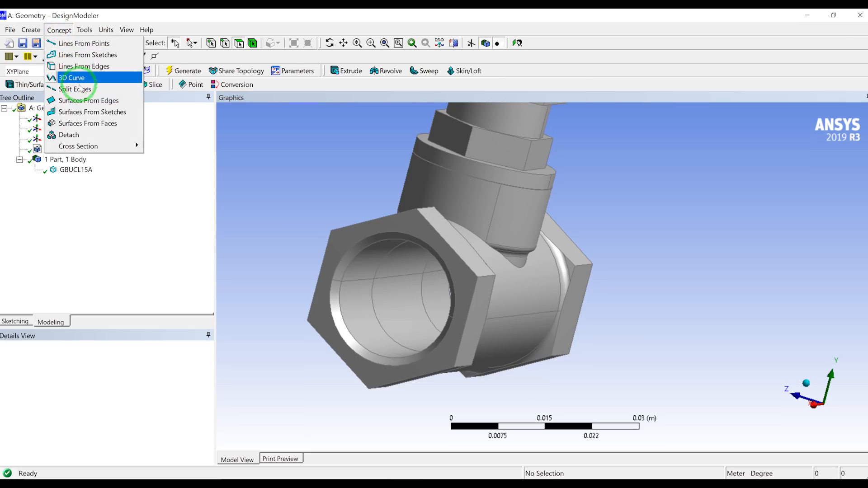
left_click(89, 100)
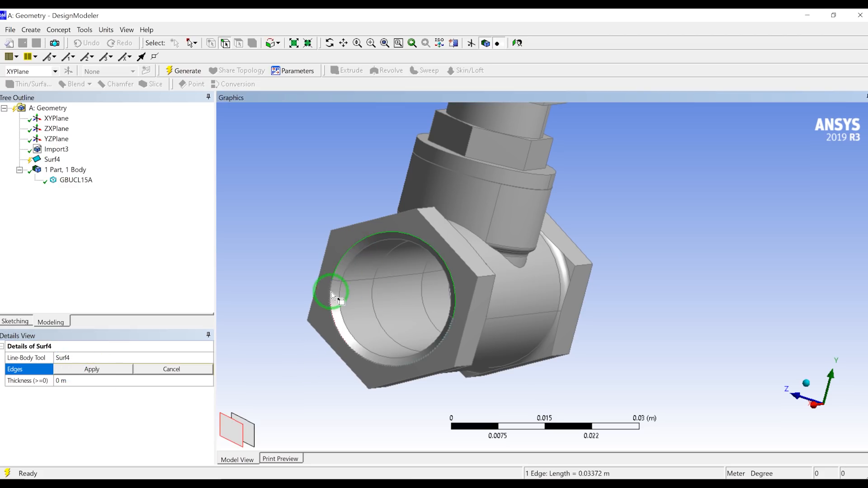
left_click_drag(331, 293, 612, 289)
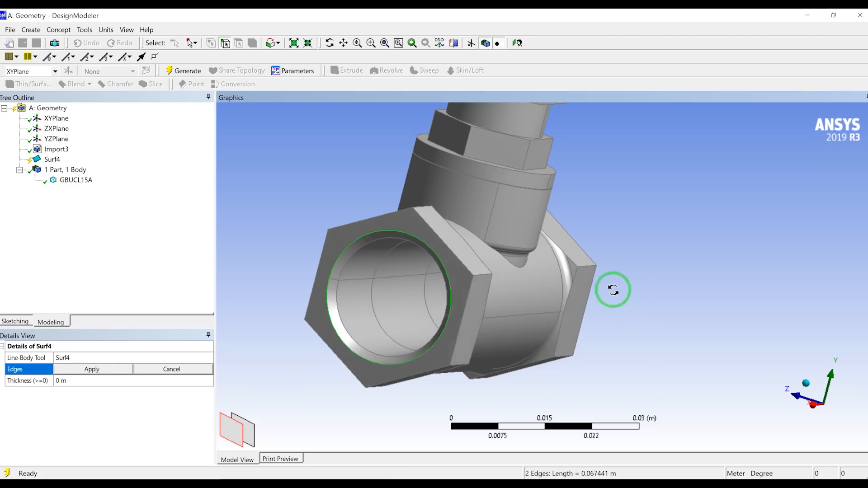
left_click_drag(613, 289, 524, 252)
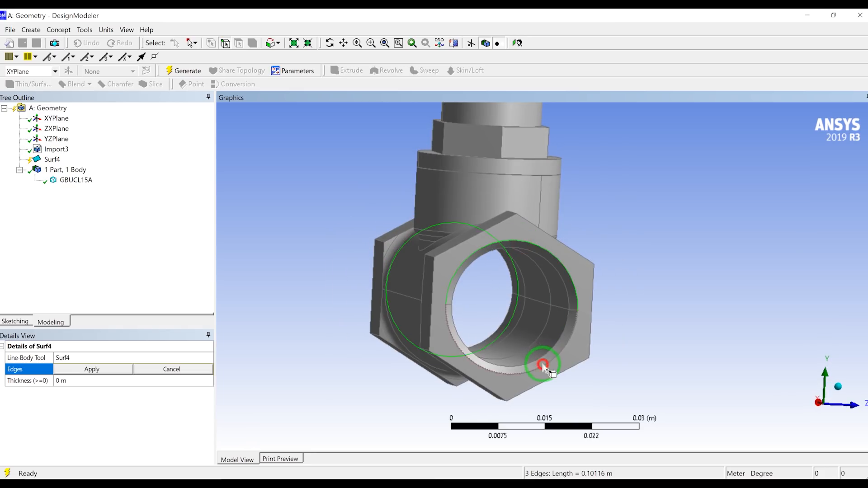
left_click(110, 370)
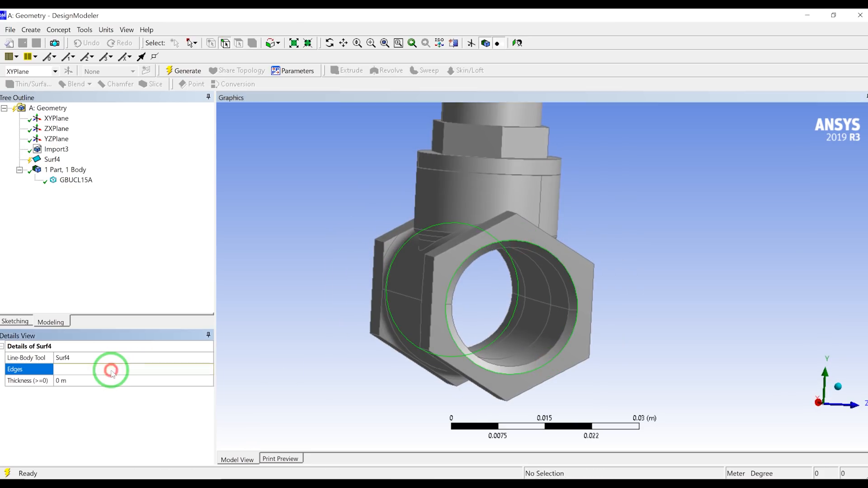
left_click(495, 240)
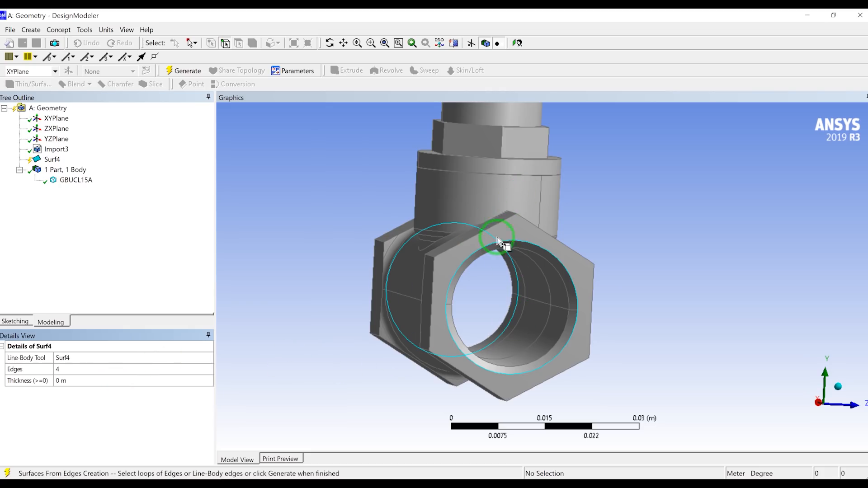
mouse_move(501, 187)
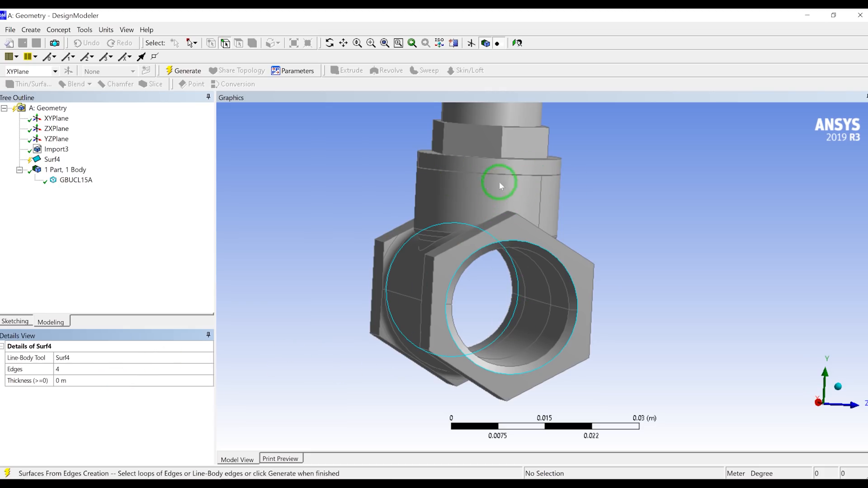
mouse_move(466, 181)
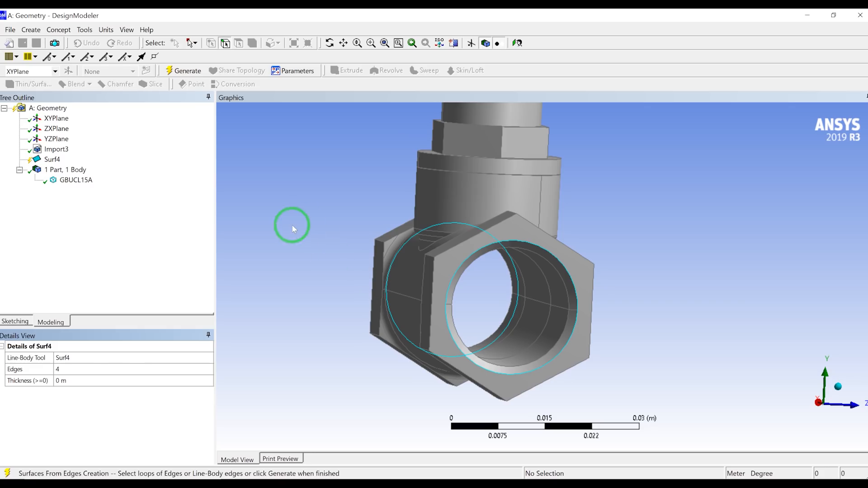
Generate Surf4's two cap surface bodies and inspect the capped ends.
left_click(187, 71)
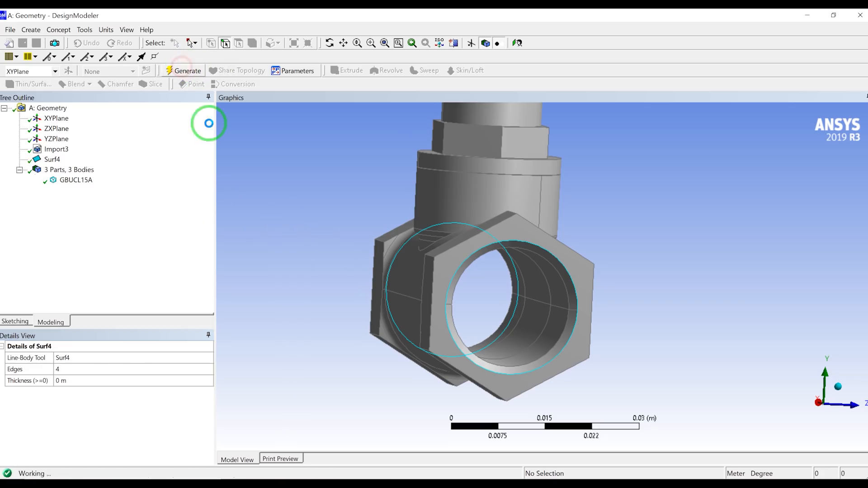
left_click(182, 70)
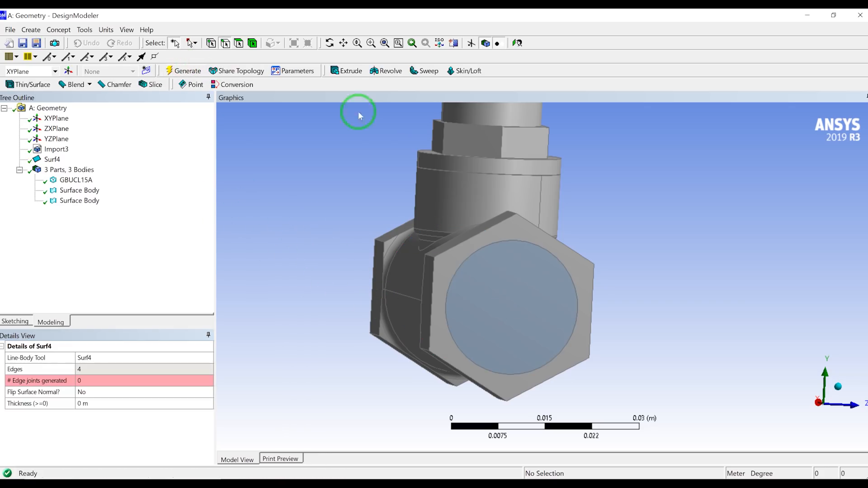
left_click(514, 307)
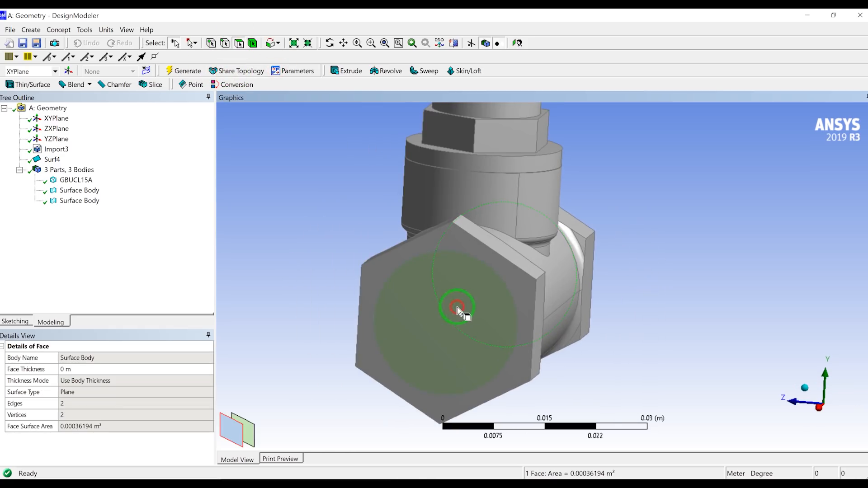
left_click_drag(456, 307, 667, 270)
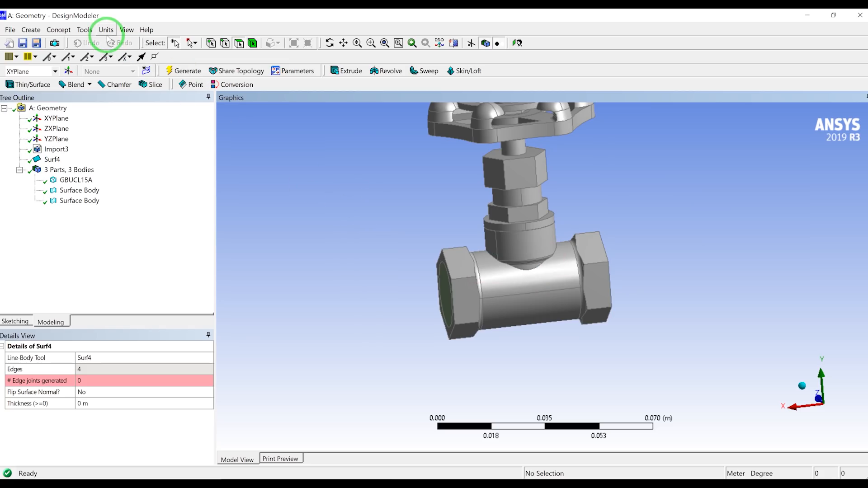
Generate Fill4 with Extraction Type By Caps, creating a Solid fluid body beside GBUCL15A.
left_click(69, 200)
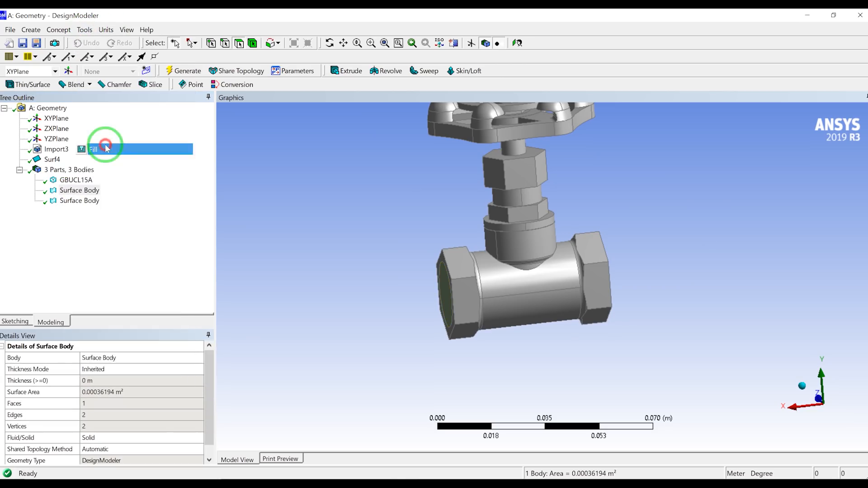
left_click(104, 148)
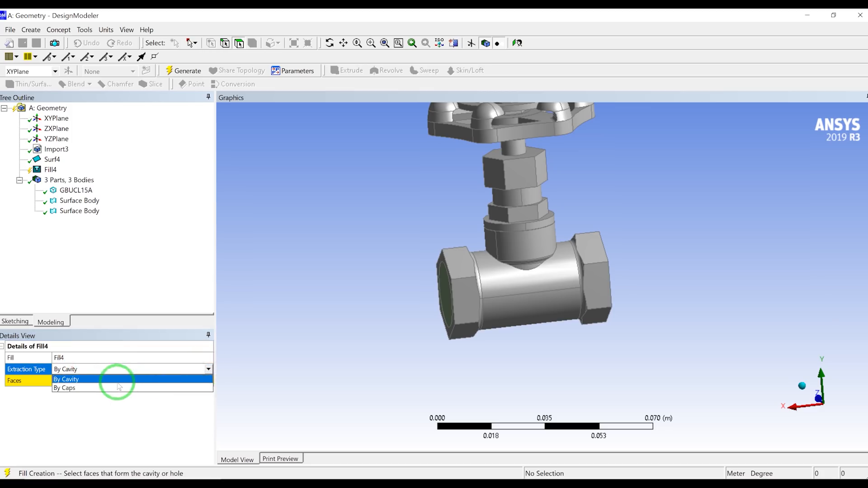
left_click(63, 387)
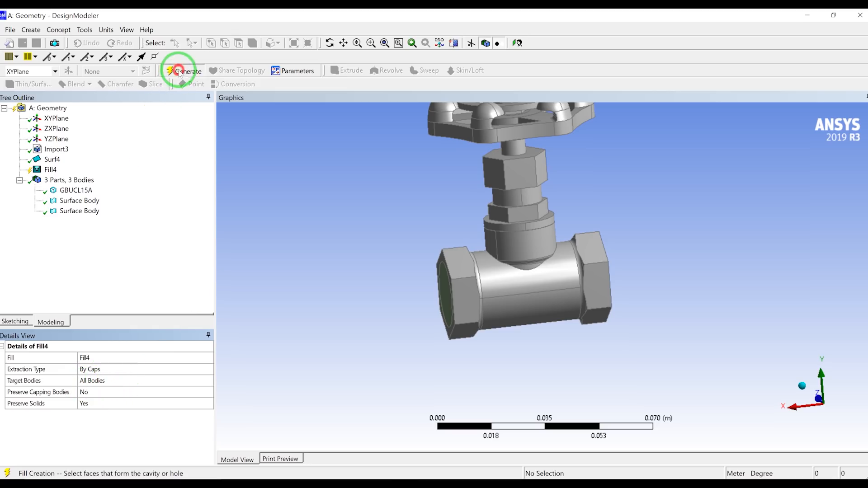
left_click(182, 71)
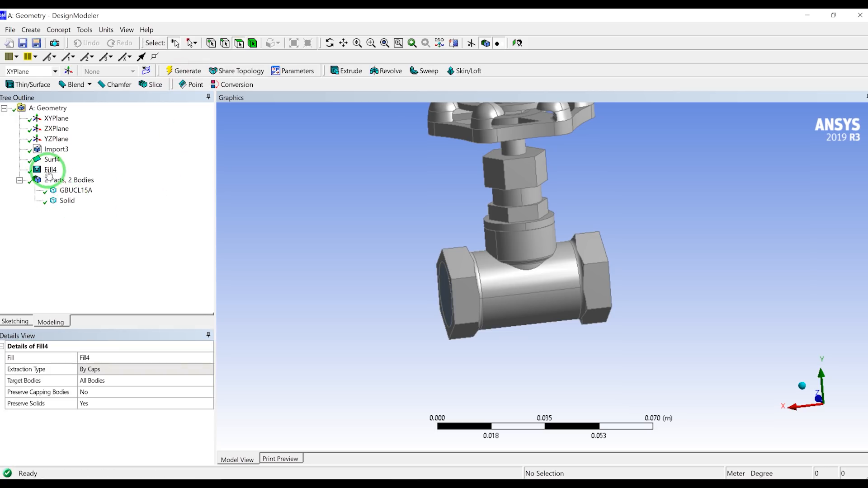
left_click(51, 170)
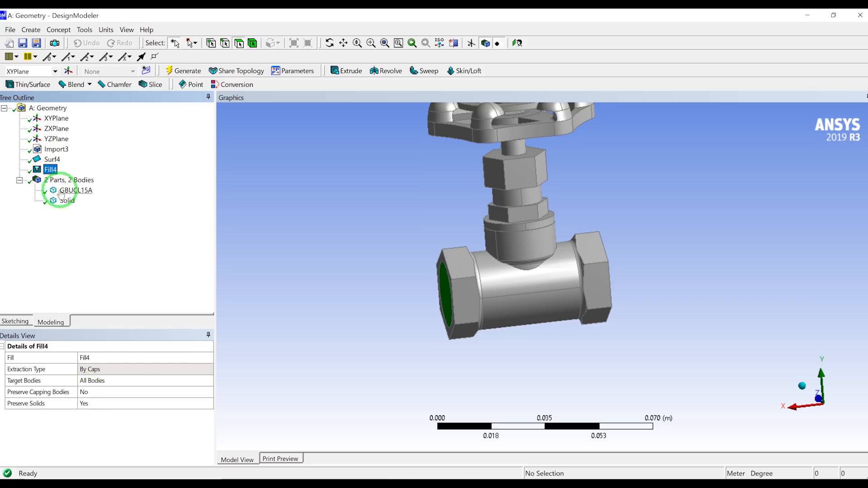
Hide the GBUCL15A valve body and rotate the view to inspect the cylindrical fluid Solid alone.
left_click(76, 190)
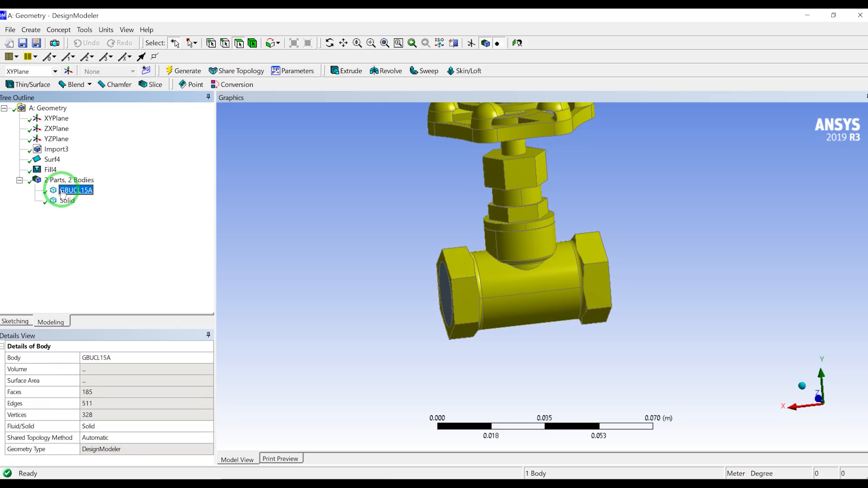
left_click(60, 200)
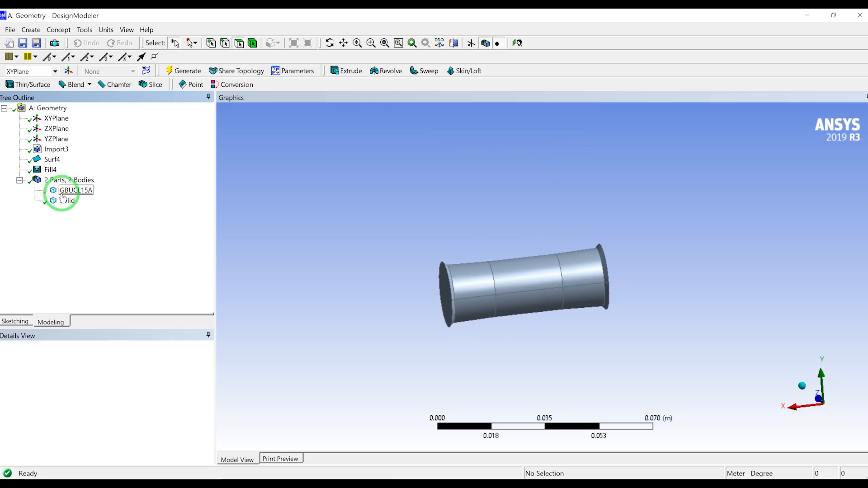
left_click_drag(526, 285, 379, 293)
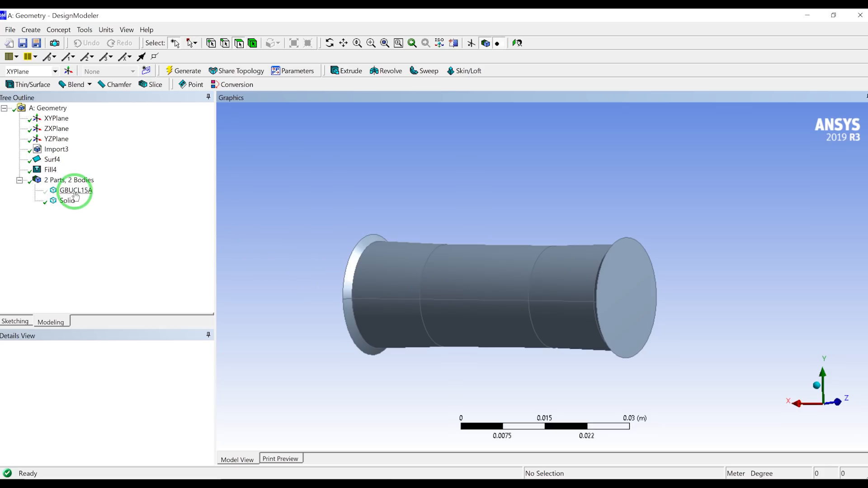
left_click(76, 190)
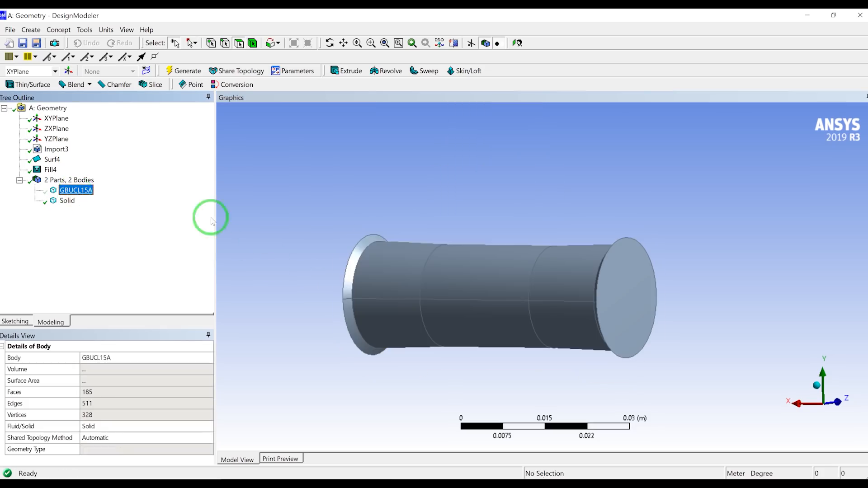
left_click(428, 202)
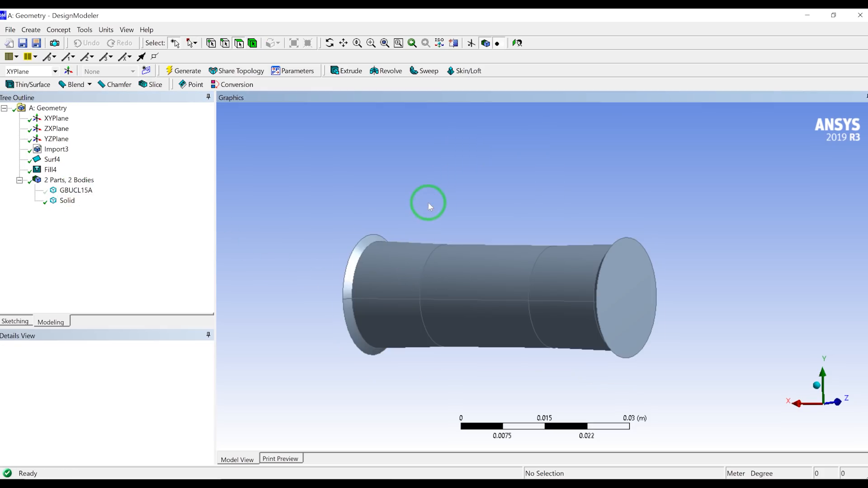